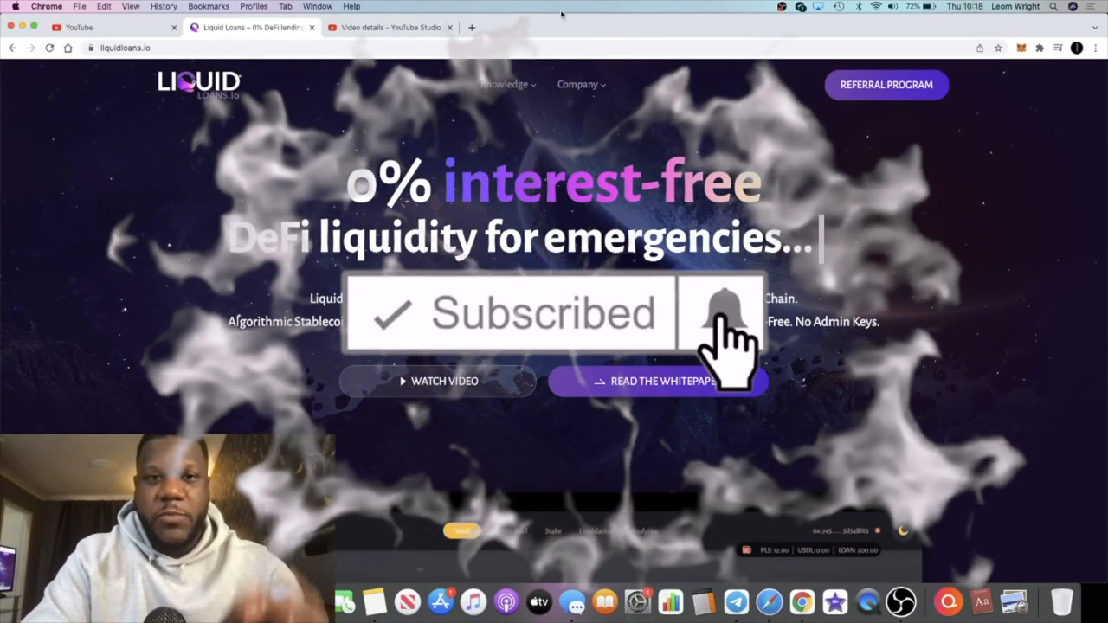
Step: Flip between the video details tab and the Liquid Loans homepage a couple of times
click(389, 28)
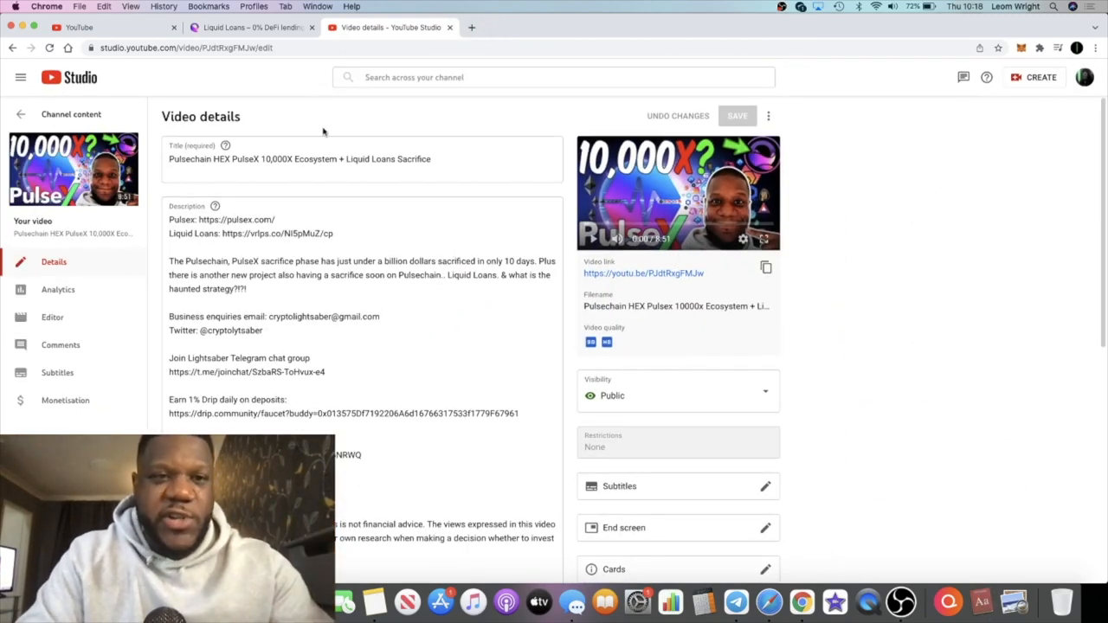
mouse_move(294, 66)
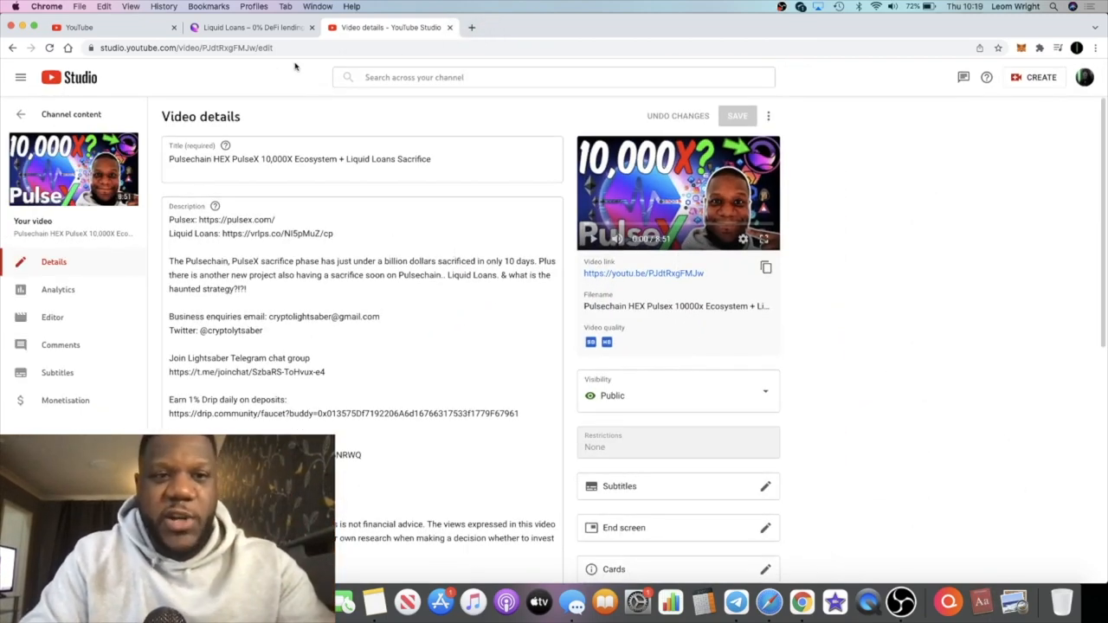
click(251, 28)
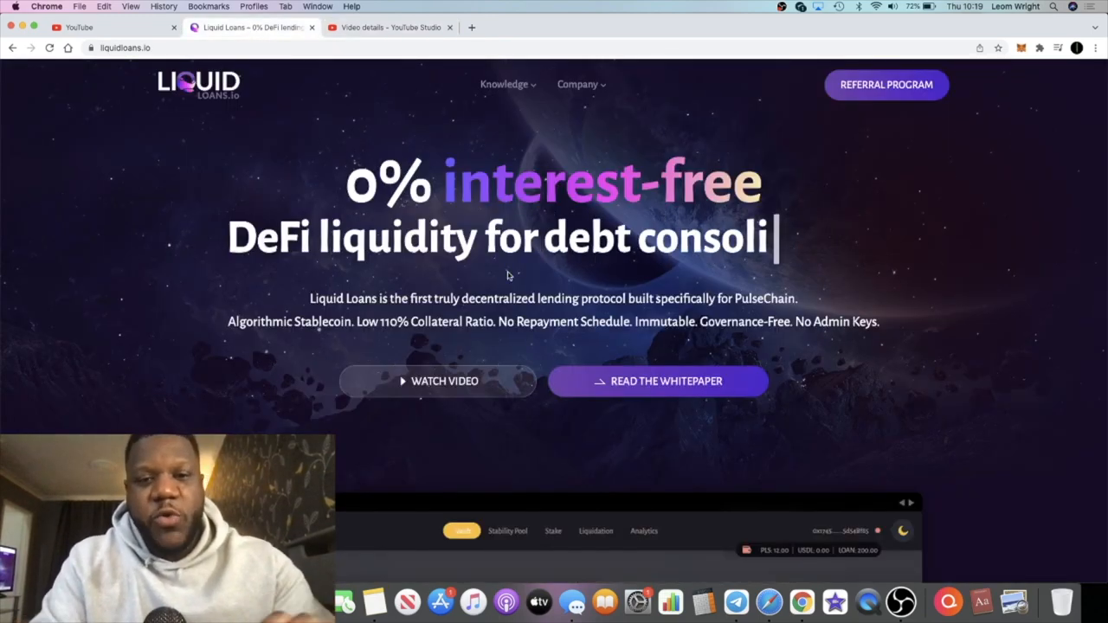
click(390, 28)
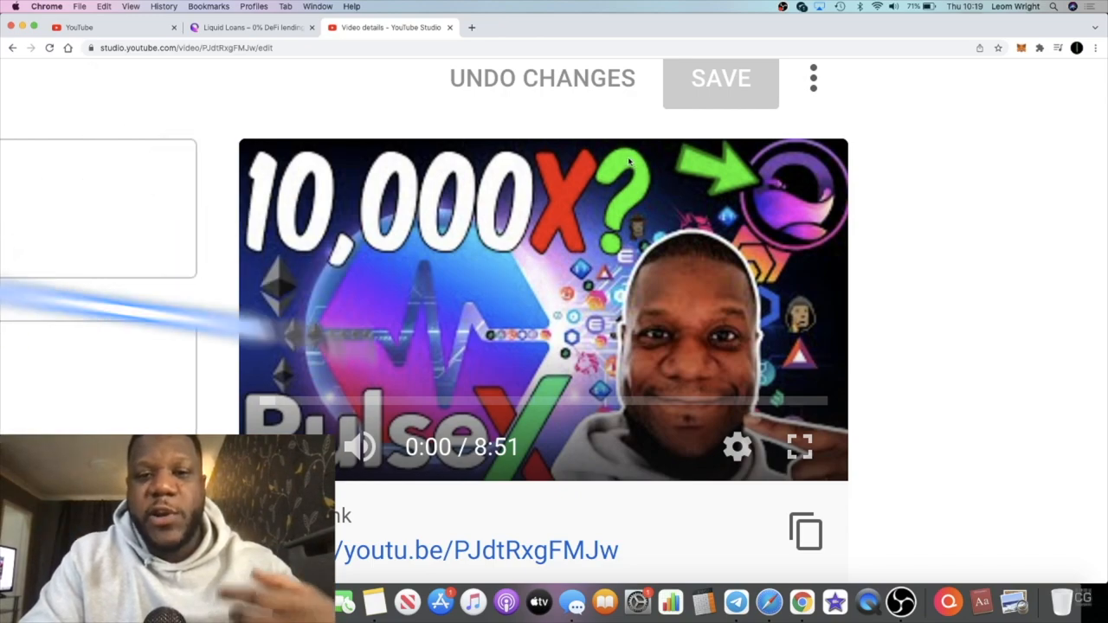
click(251, 27)
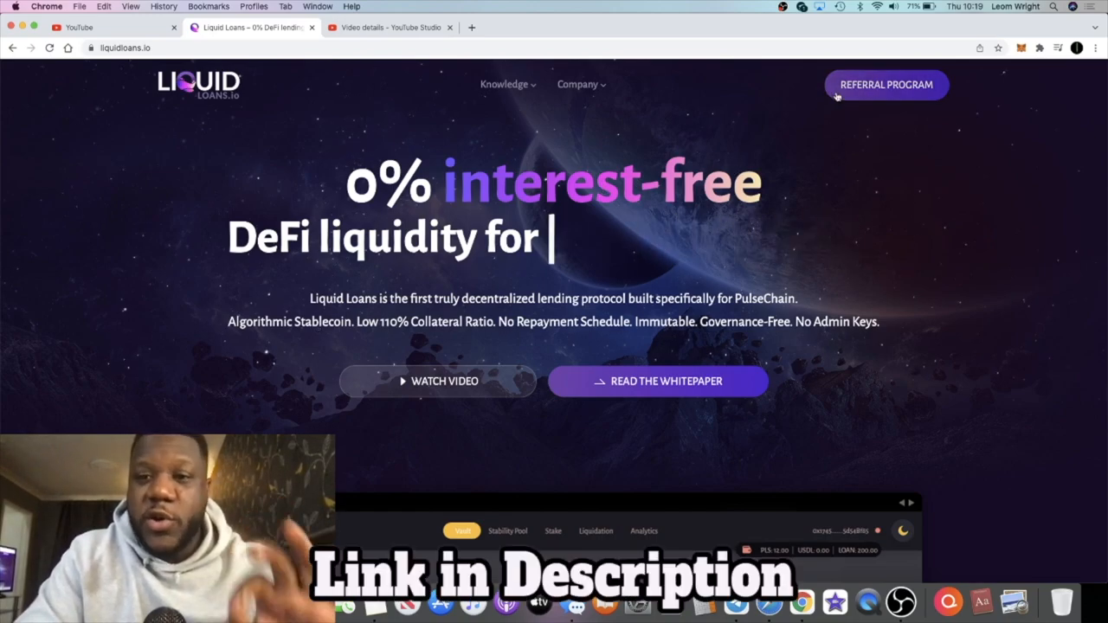
Step: Open the Referral Program page, accept the Welcome notice and reach the participation steps
click(886, 85)
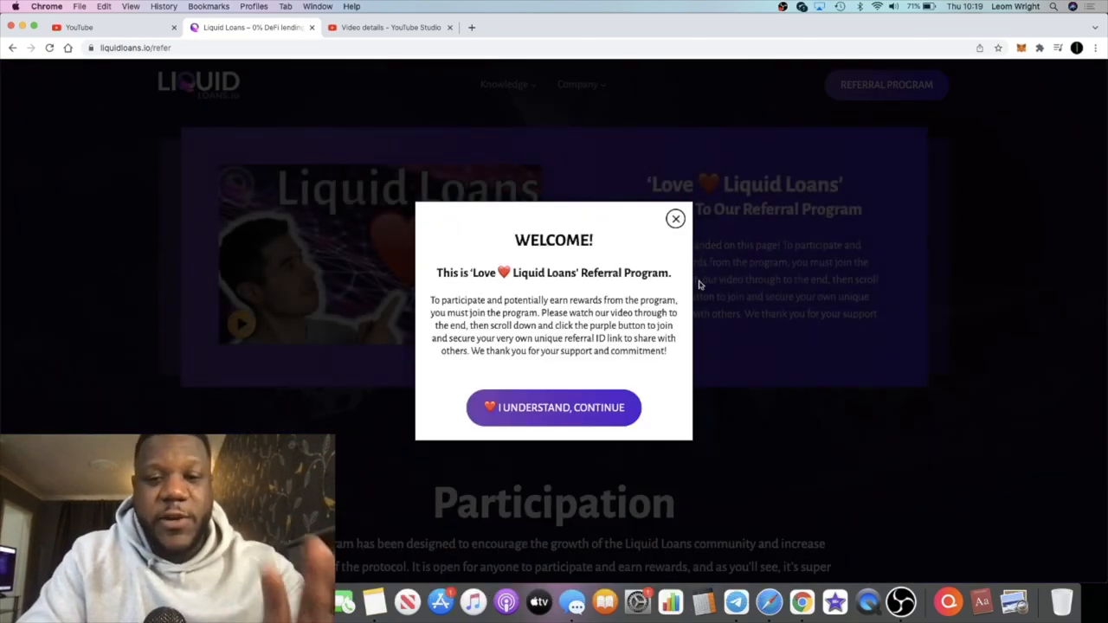
mouse_move(751, 284)
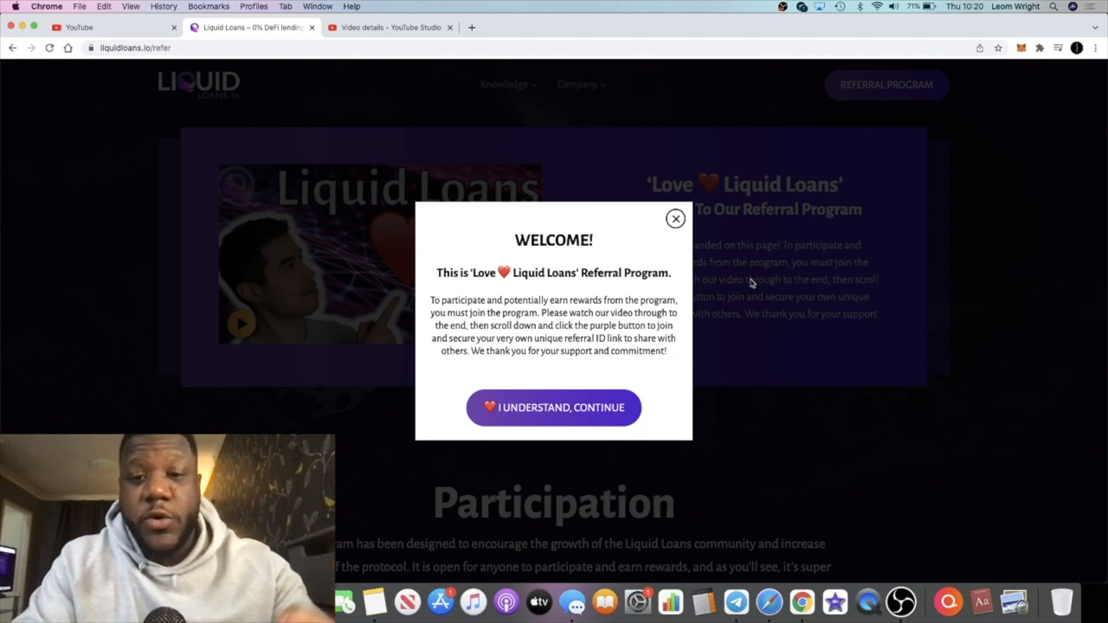
mouse_move(684, 249)
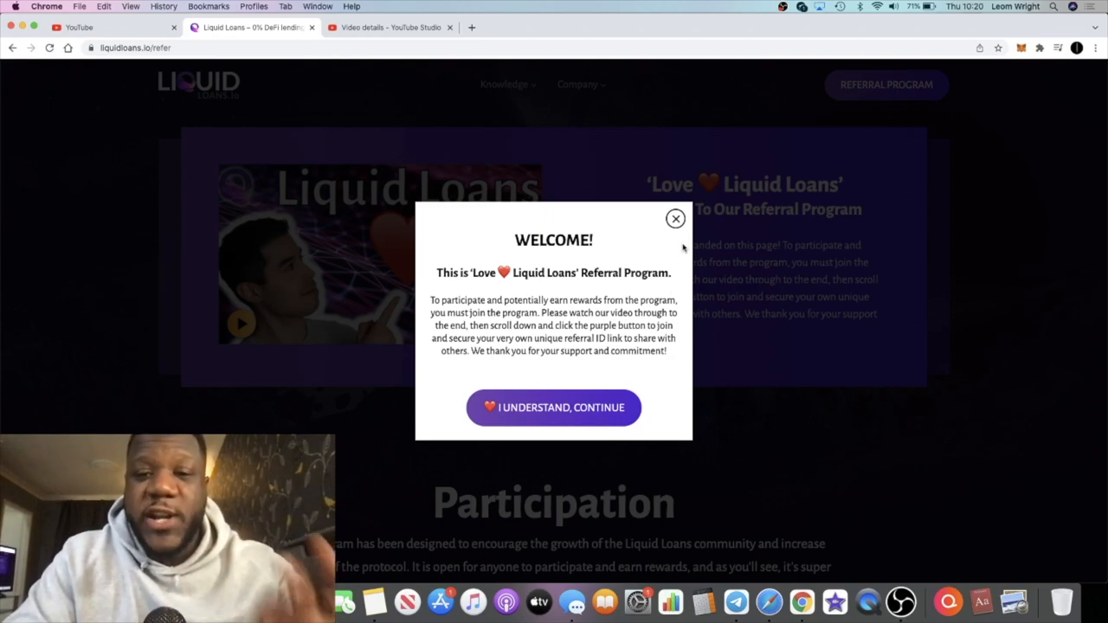
mouse_move(554, 407)
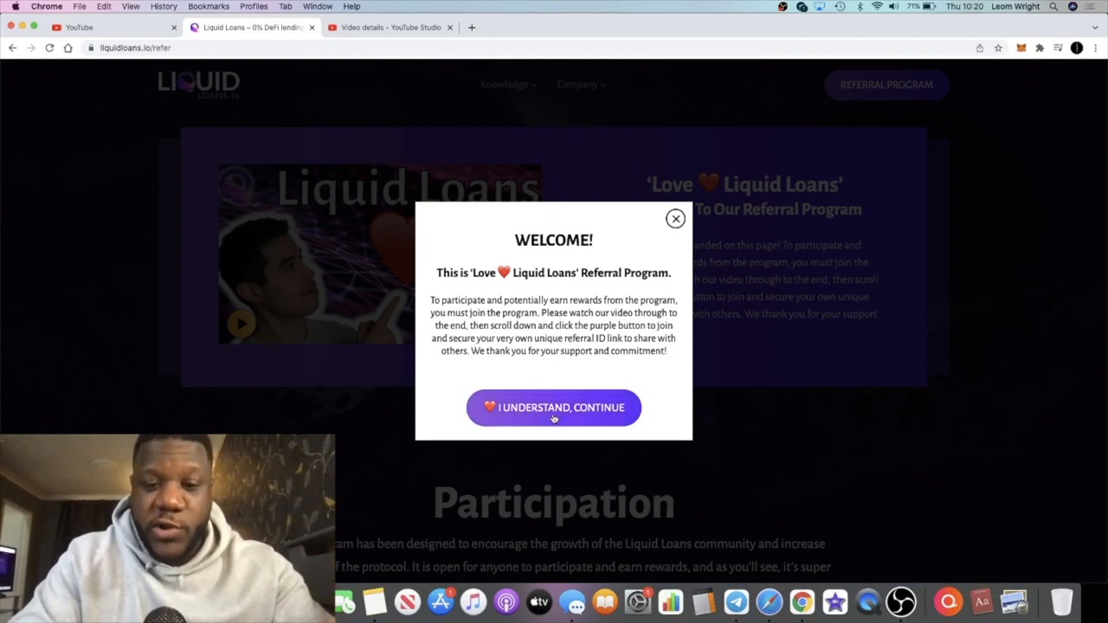
click(554, 406)
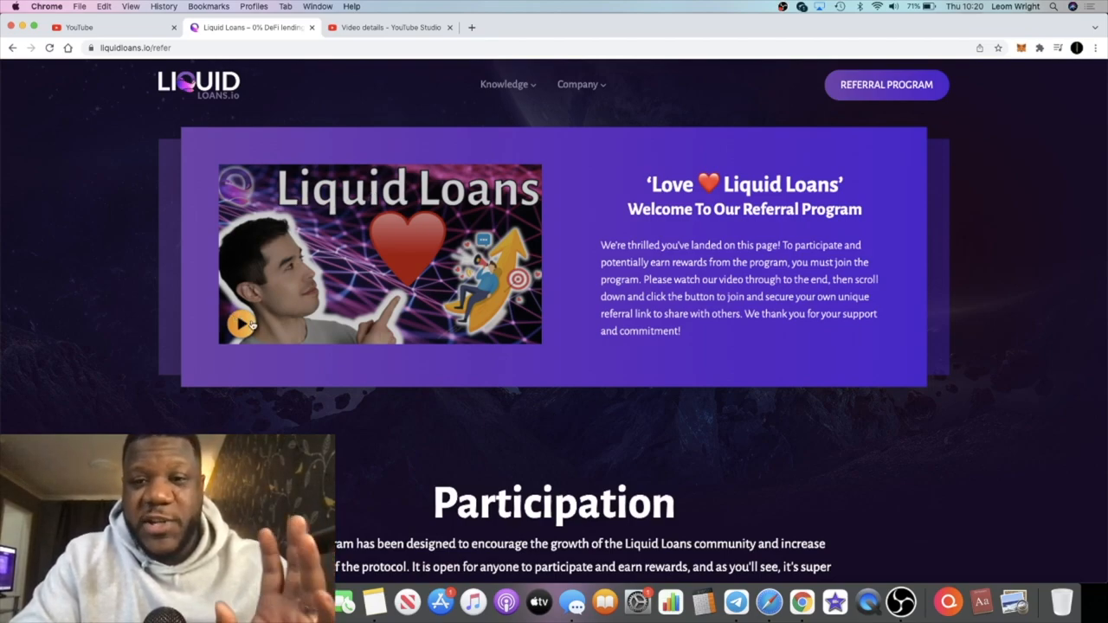
scroll(down, 3)
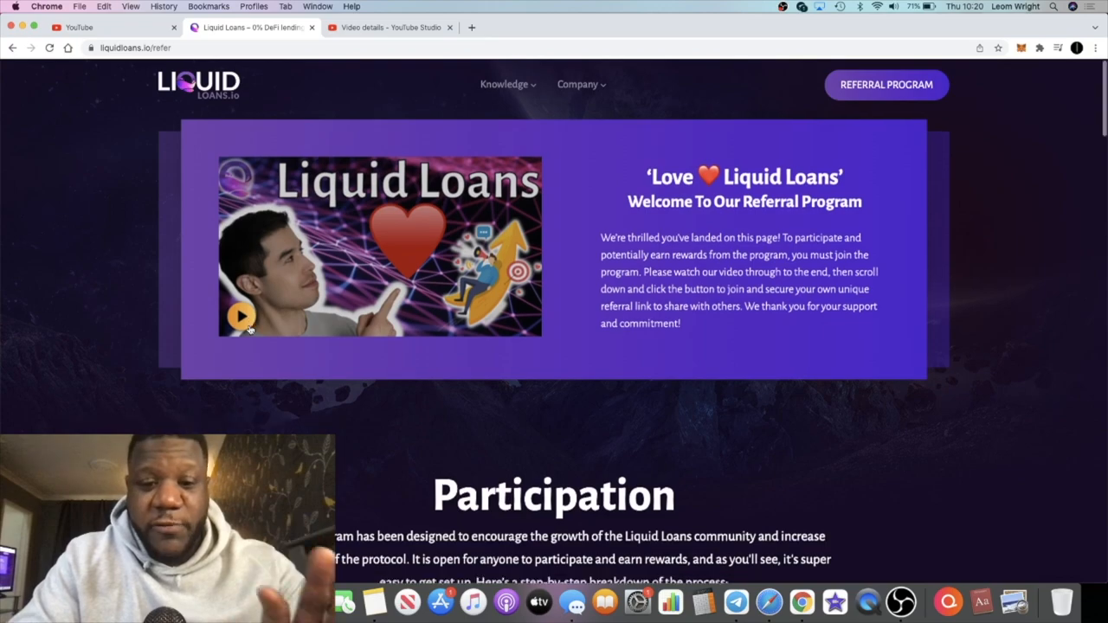
scroll(down, 3)
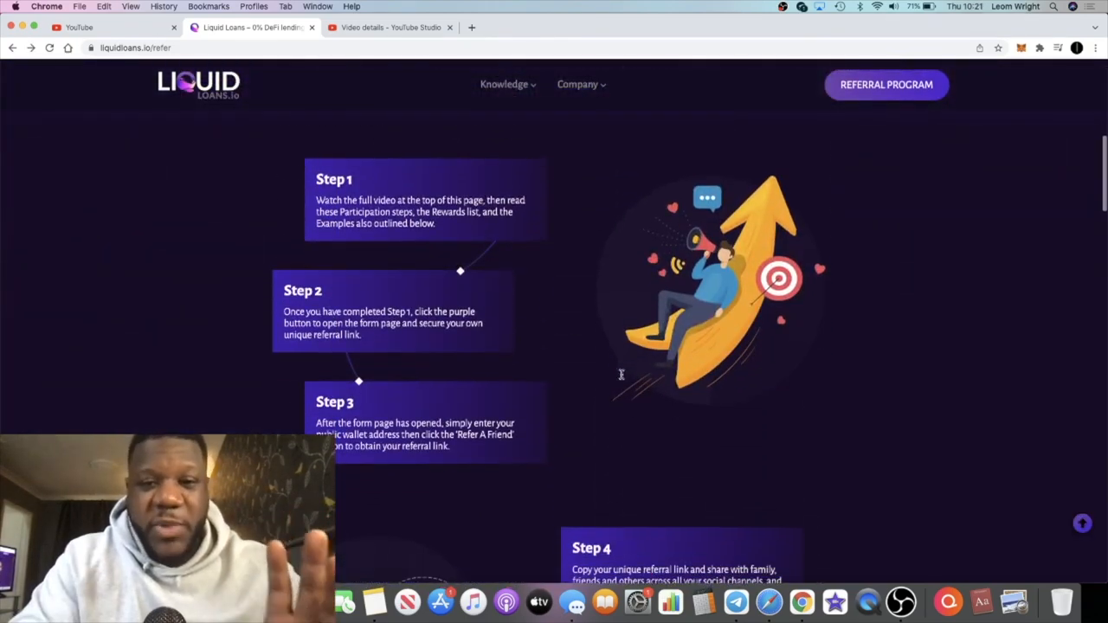
scroll(down, 3)
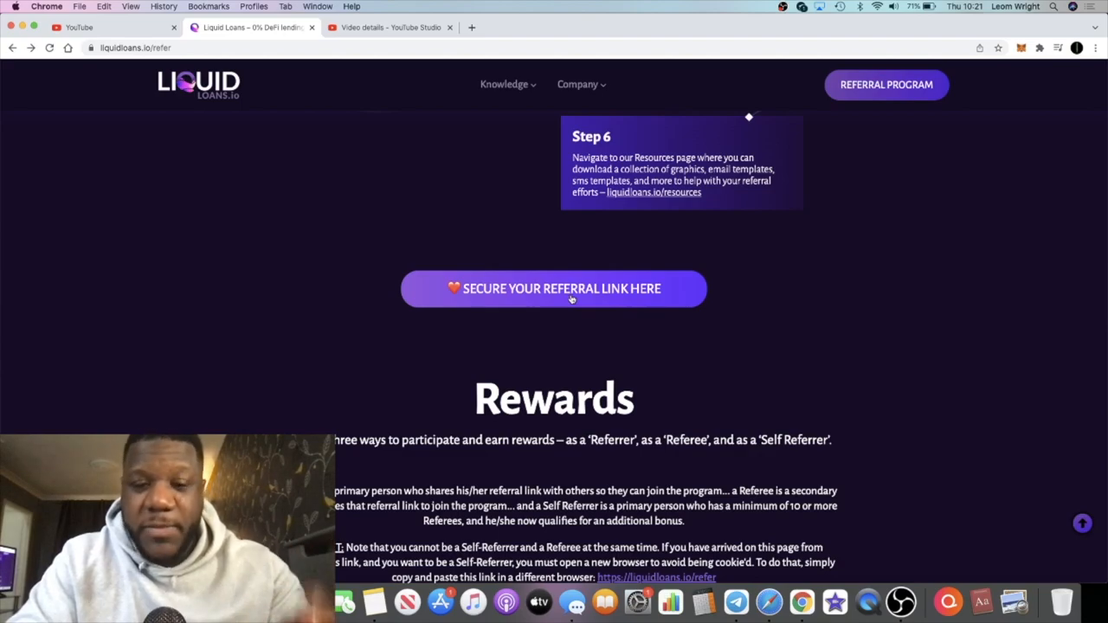
Step: Secure a unique referral link and view the share buttons and zero-friends referral counter
click(554, 287)
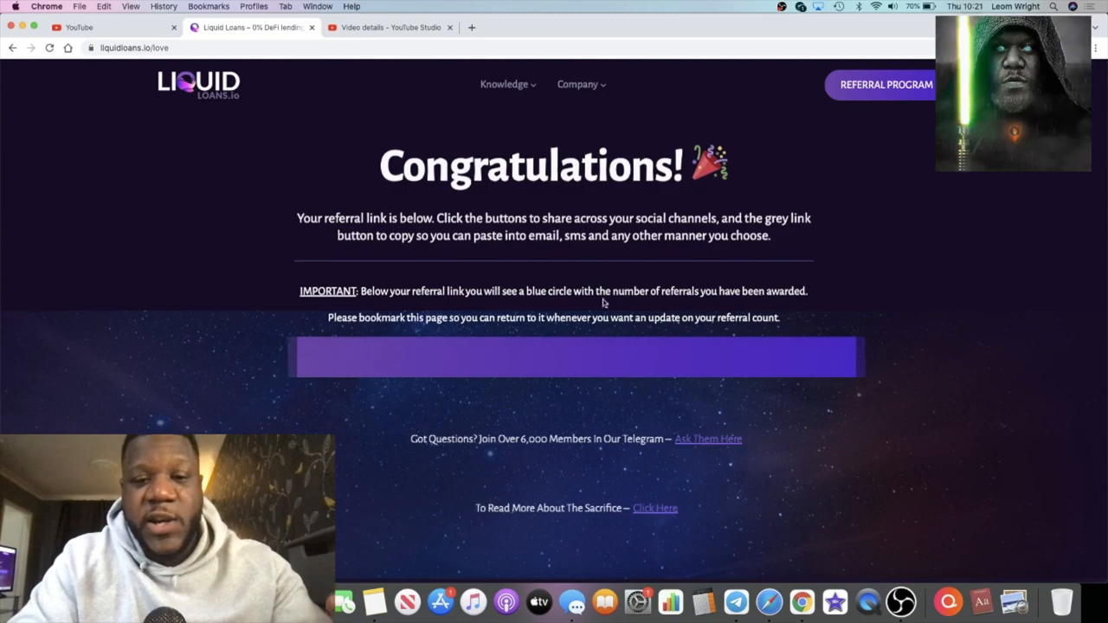
scroll(down, 3)
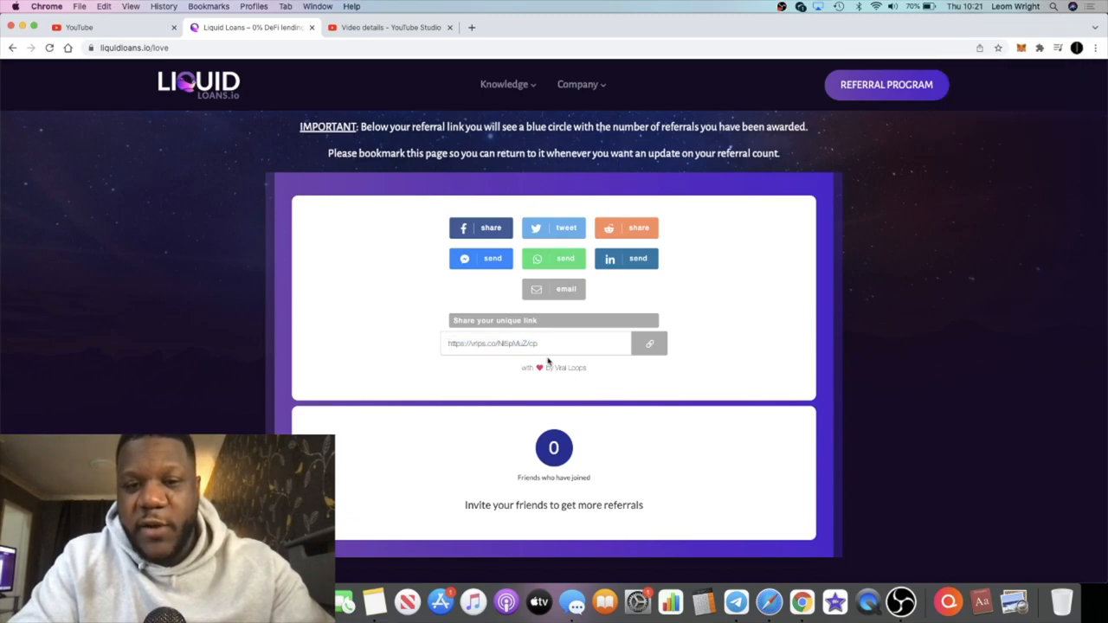
mouse_move(515, 340)
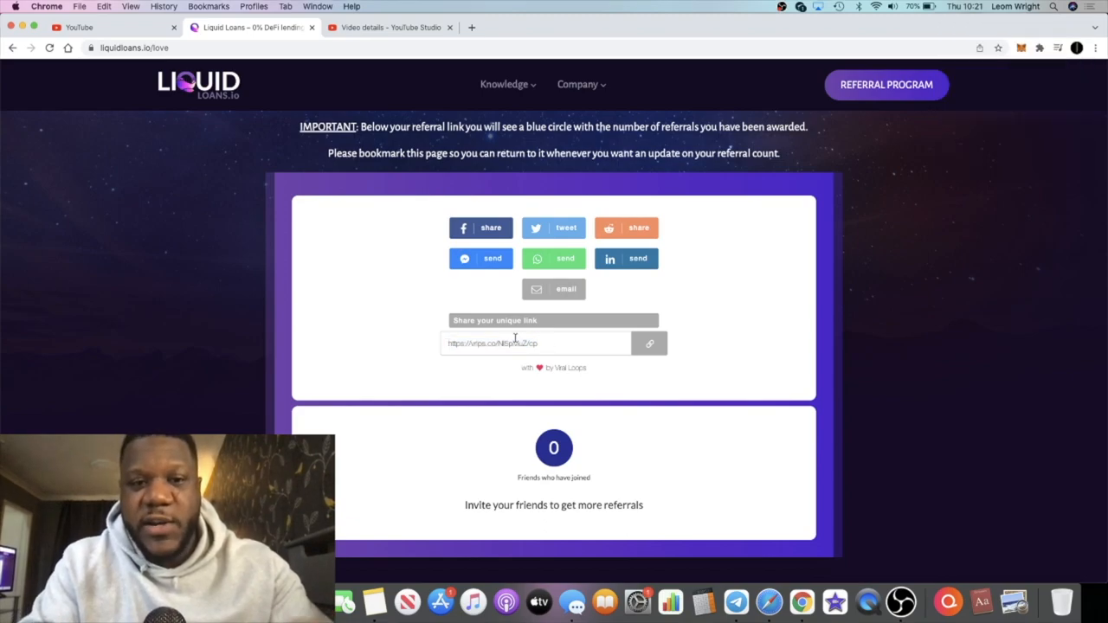
scroll(down, 3)
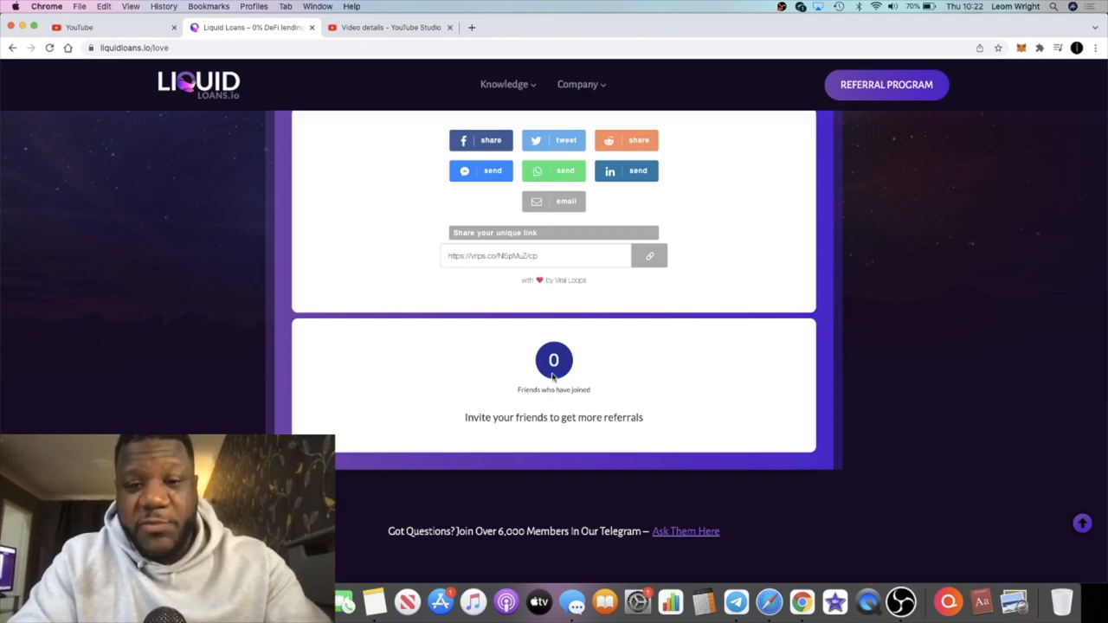
mouse_move(567, 407)
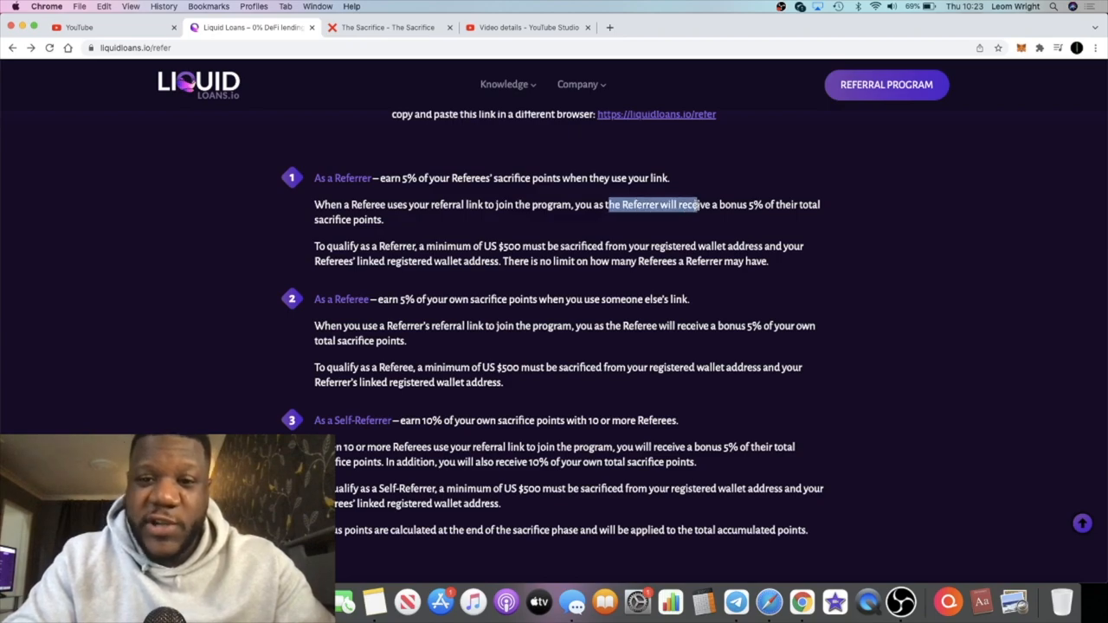
scroll(down, 3)
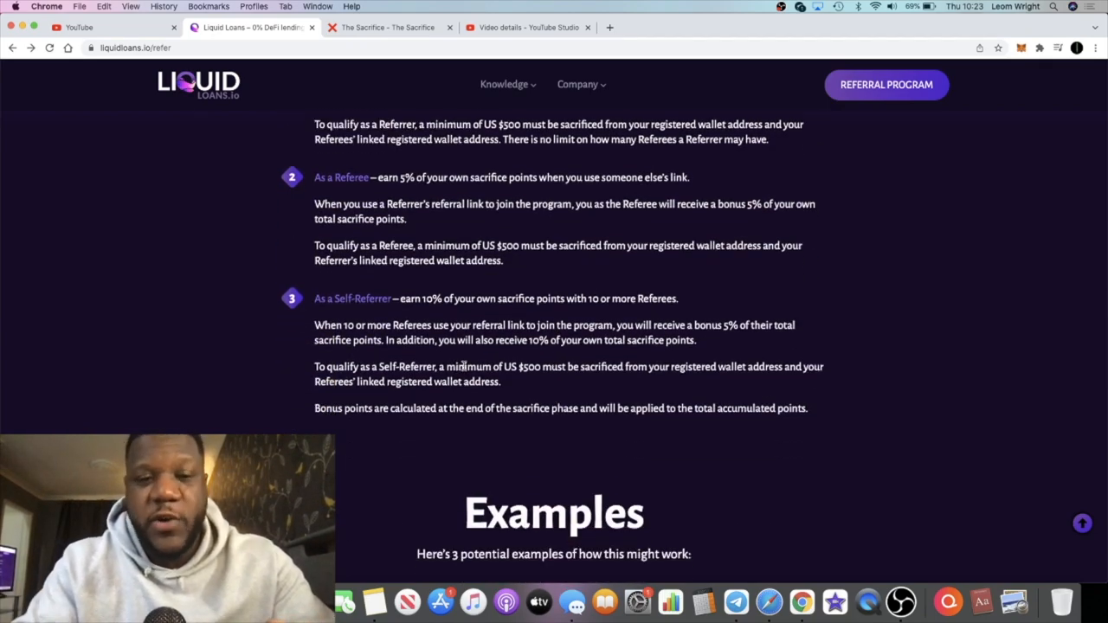
scroll(up, 3)
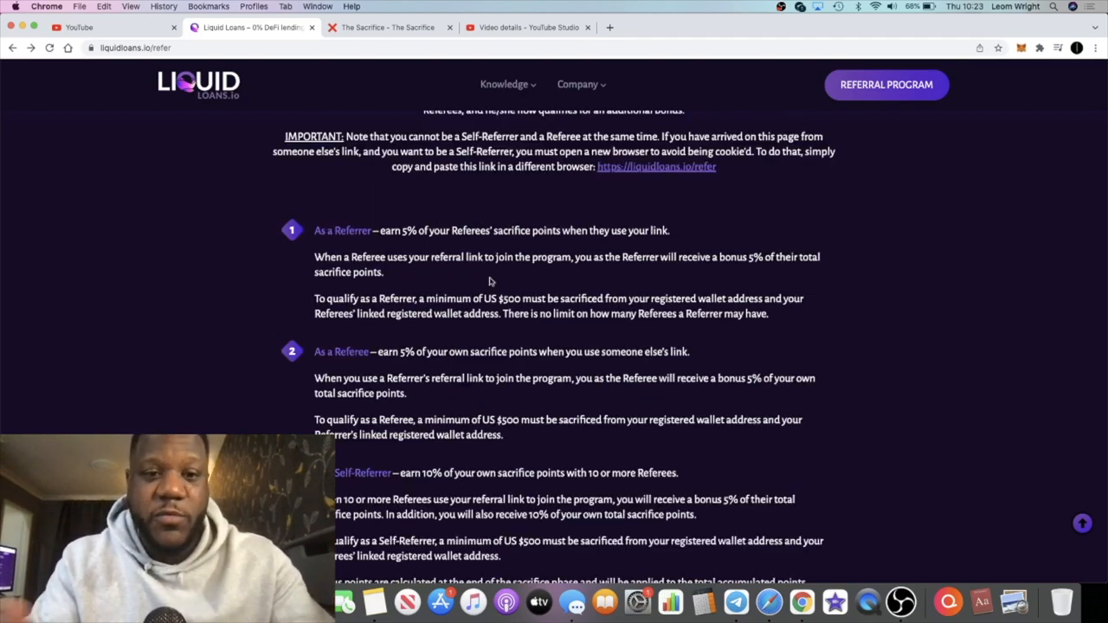
scroll(down, 3)
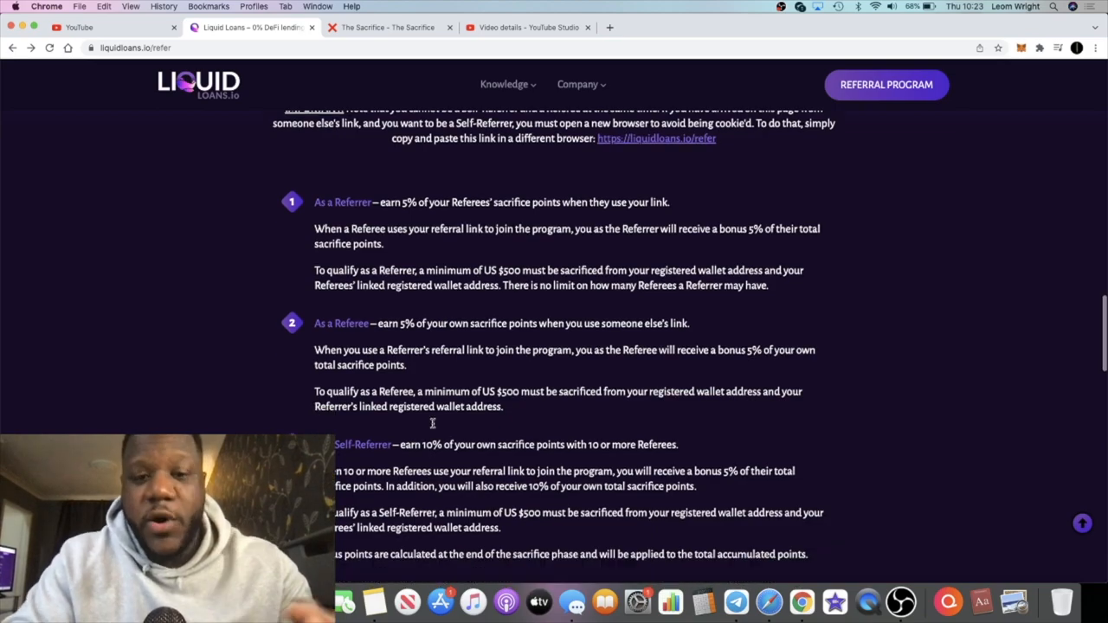
scroll(up, 3)
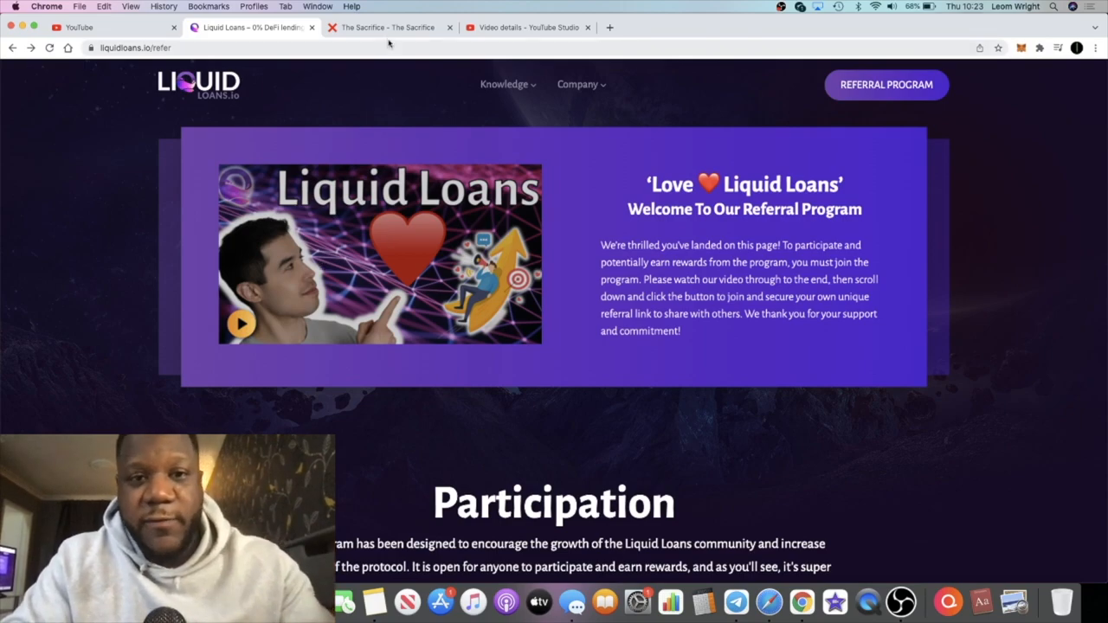
Step: Switch to The Sacrifice site and read its disclaimer and Sacrifice Points section
click(385, 27)
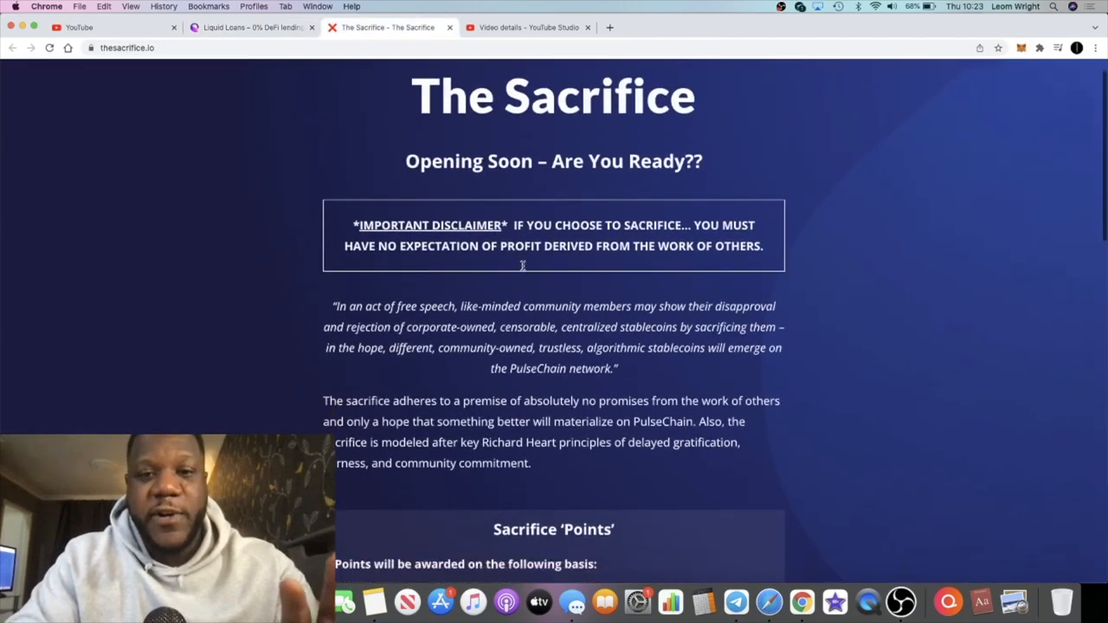
scroll(down, 3)
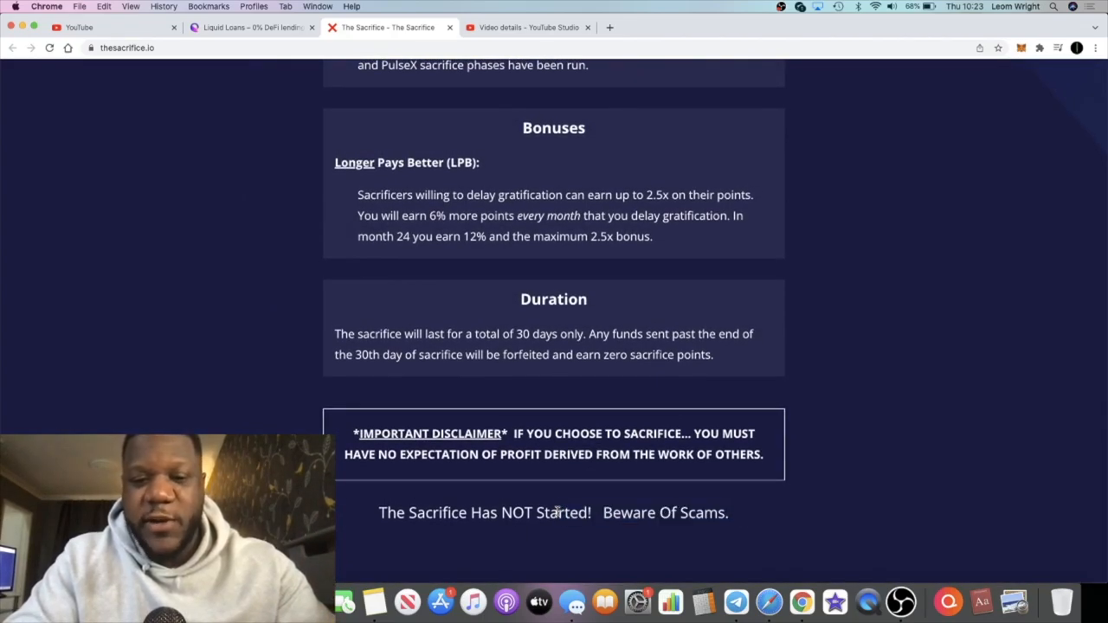
mouse_move(585, 474)
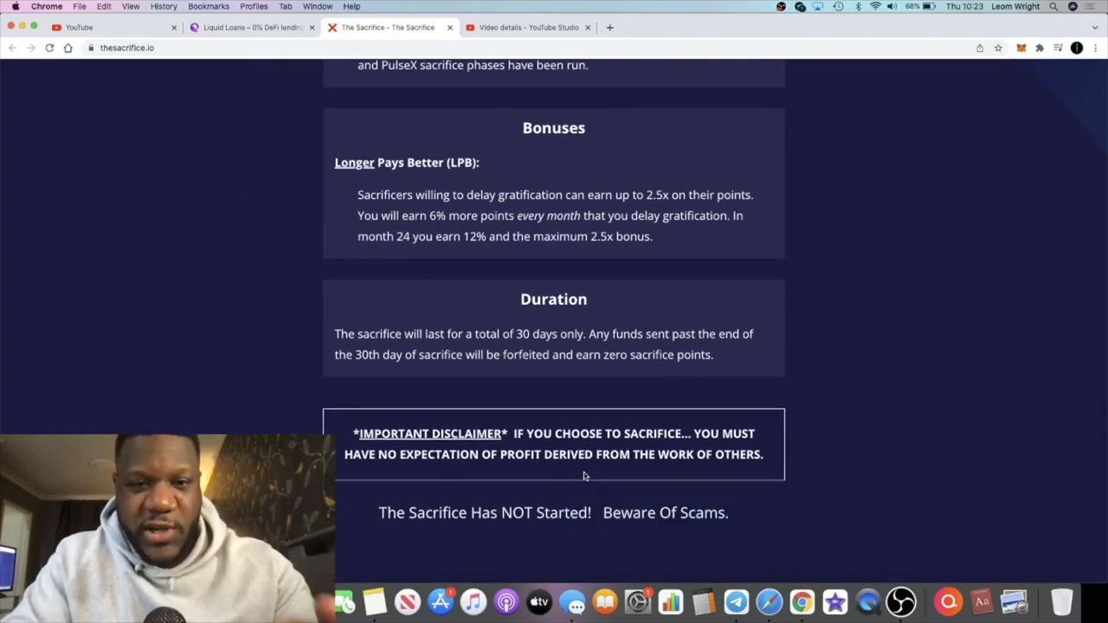
scroll(up, 3)
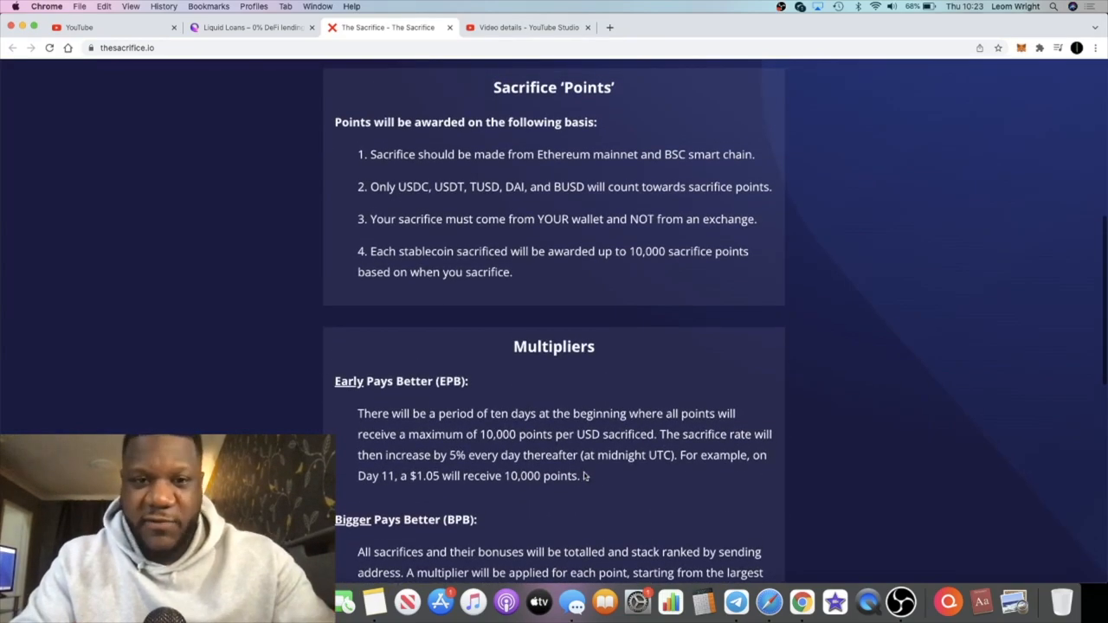
mouse_move(604, 601)
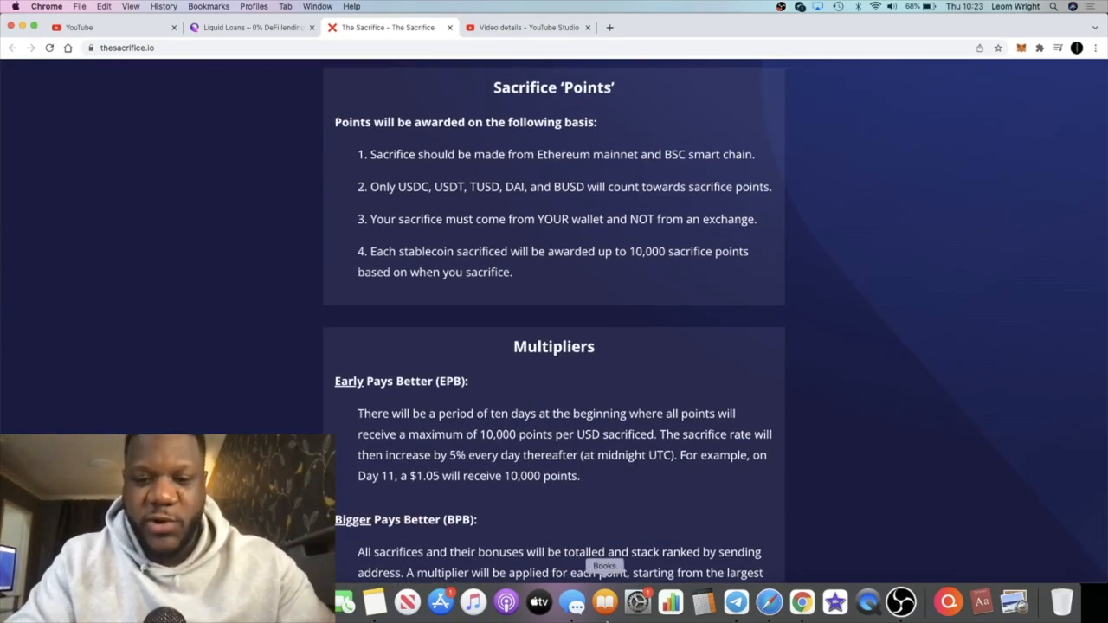
scroll(down, 3)
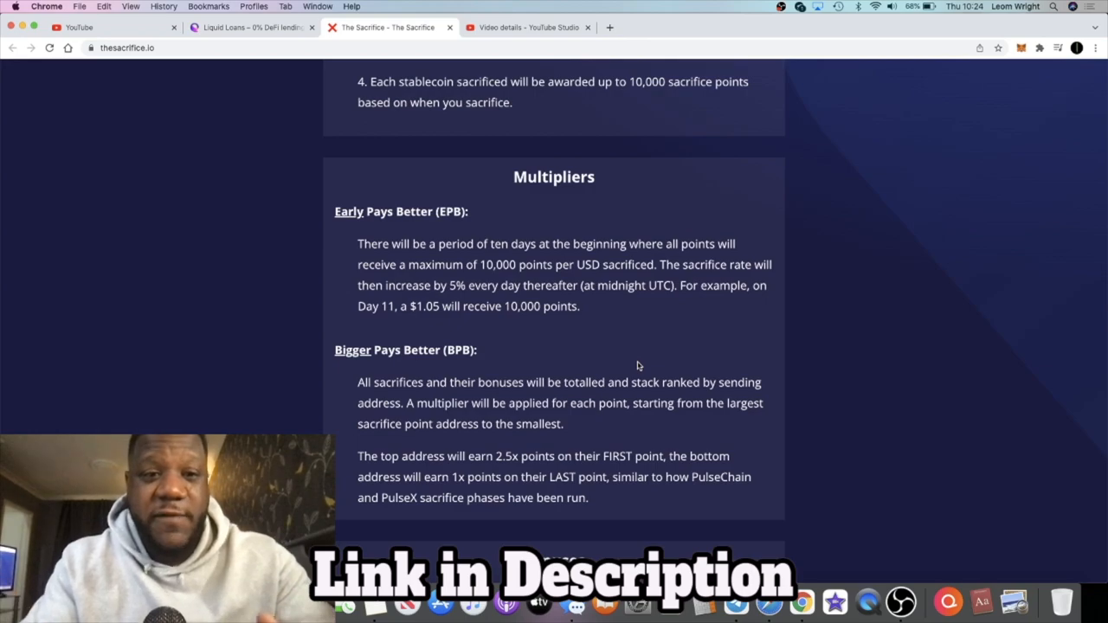
scroll(up, 3)
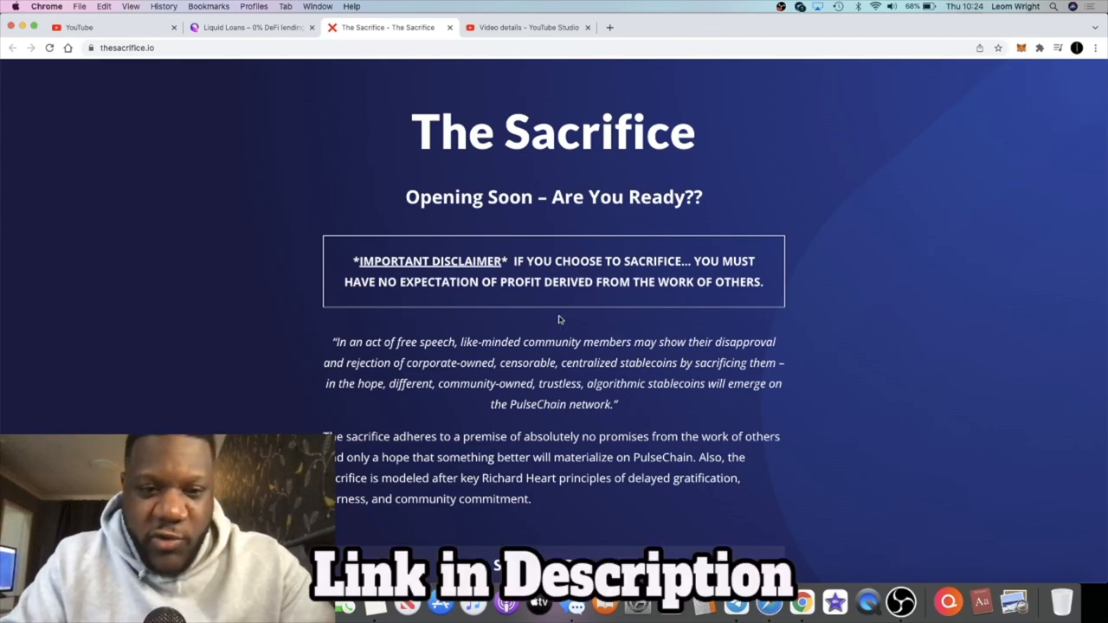
scroll(down, 3)
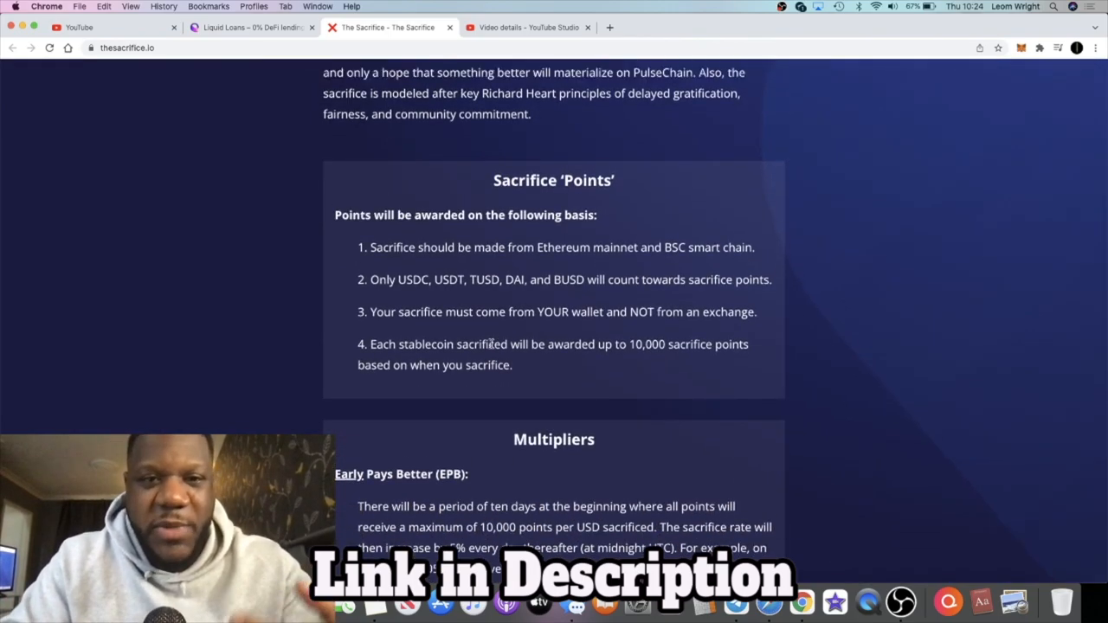
scroll(up, 3)
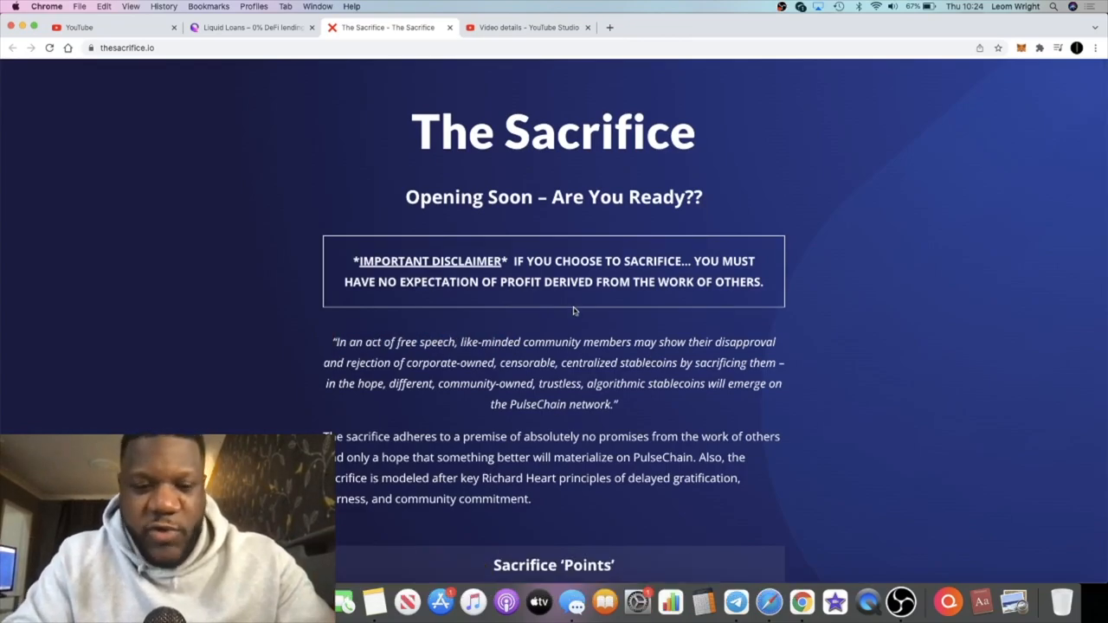
scroll(down, 3)
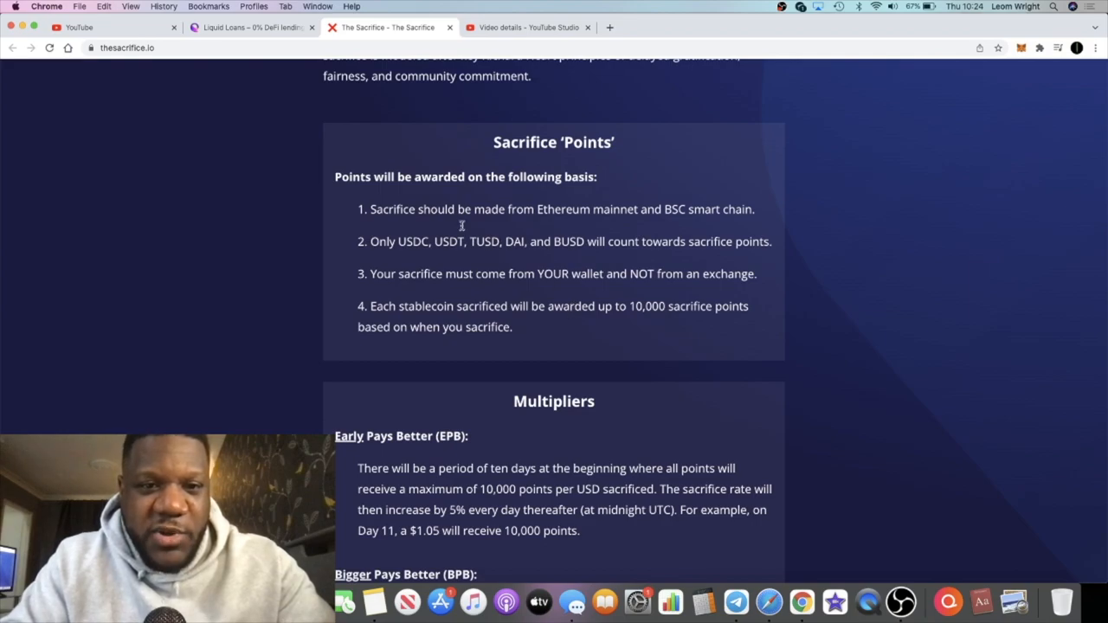
mouse_move(500, 200)
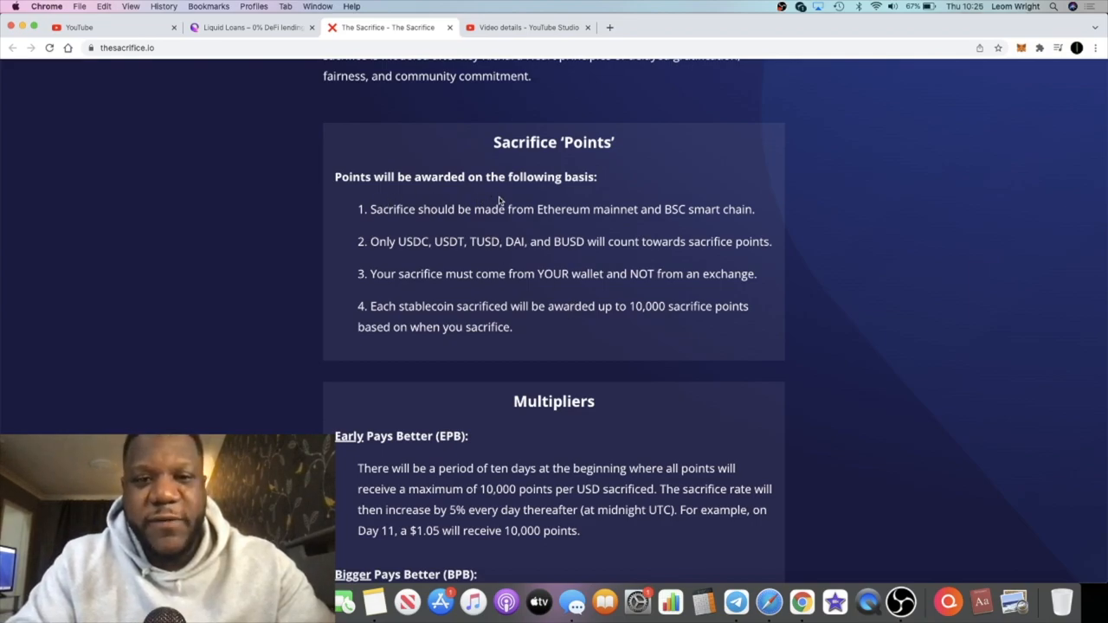
Step: Highlight the rule about sacrificing from your own wallet, then reach the Multipliers and Bonuses sections
drag(400, 208, 755, 208)
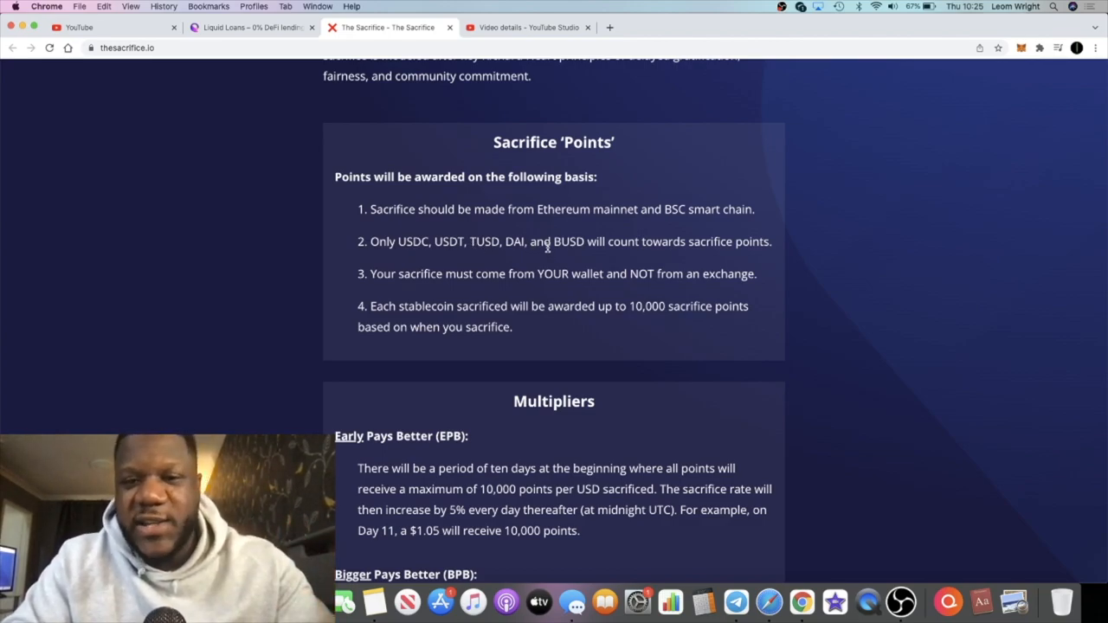
drag(424, 274, 610, 274)
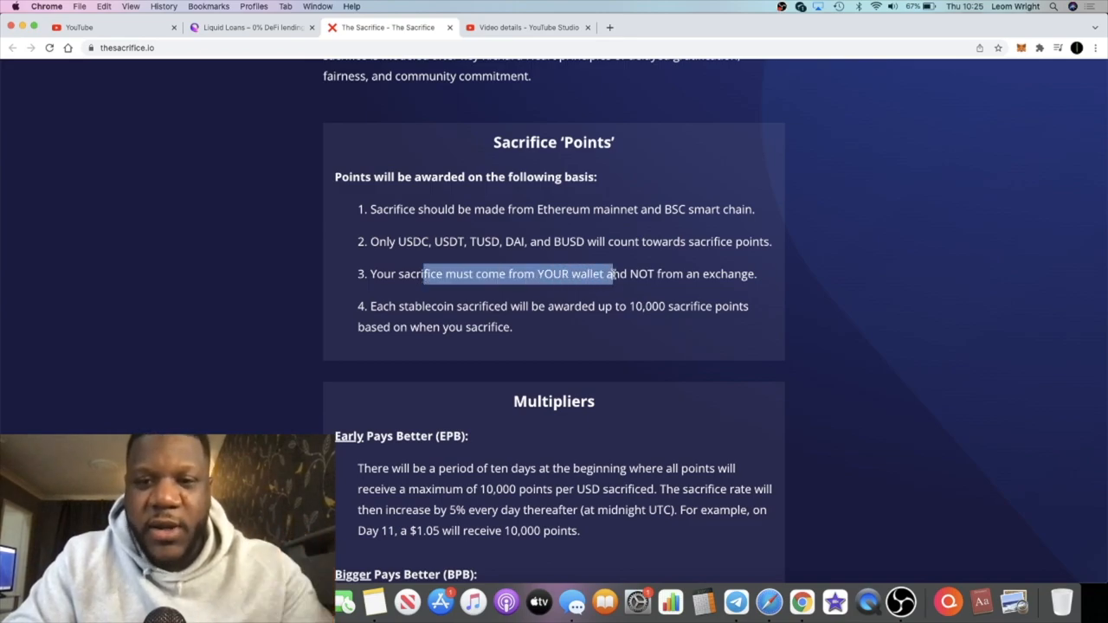
mouse_move(443, 320)
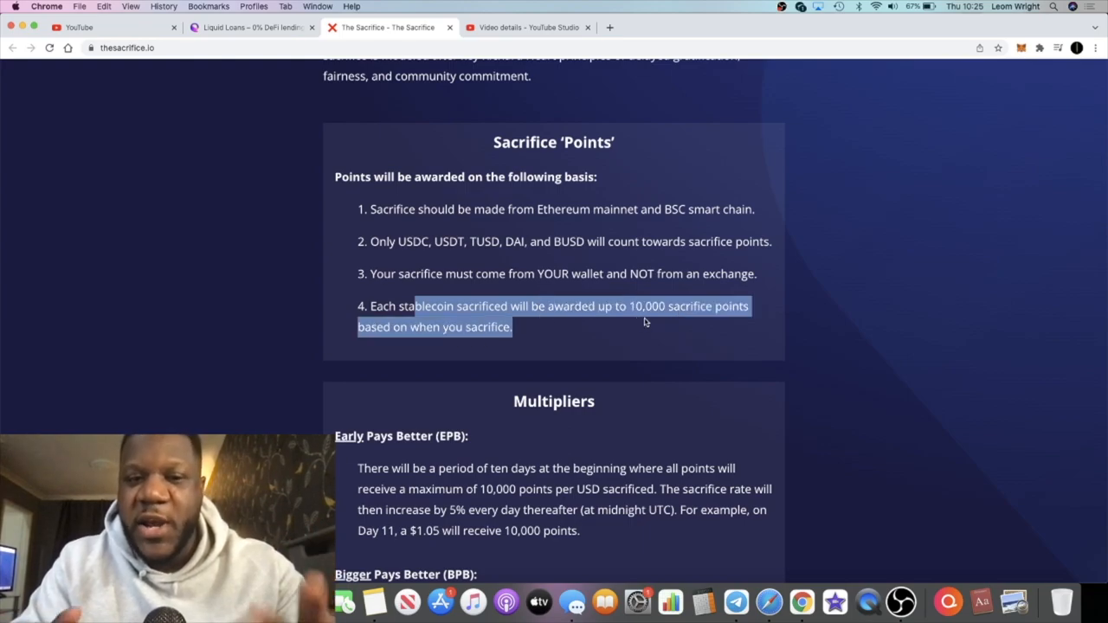
scroll(down, 3)
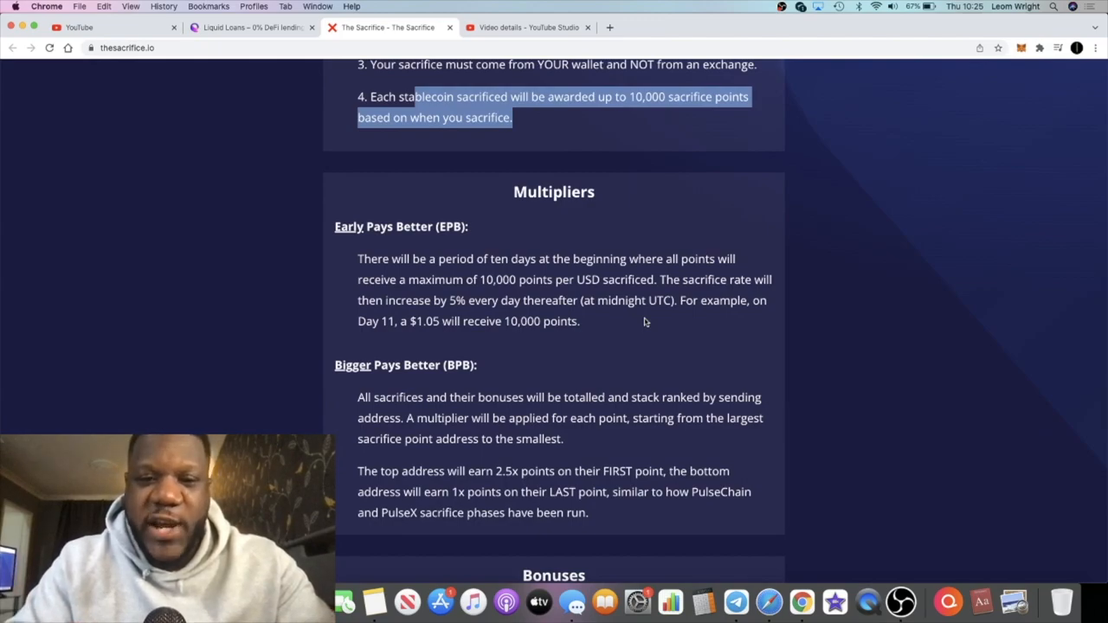
mouse_move(613, 312)
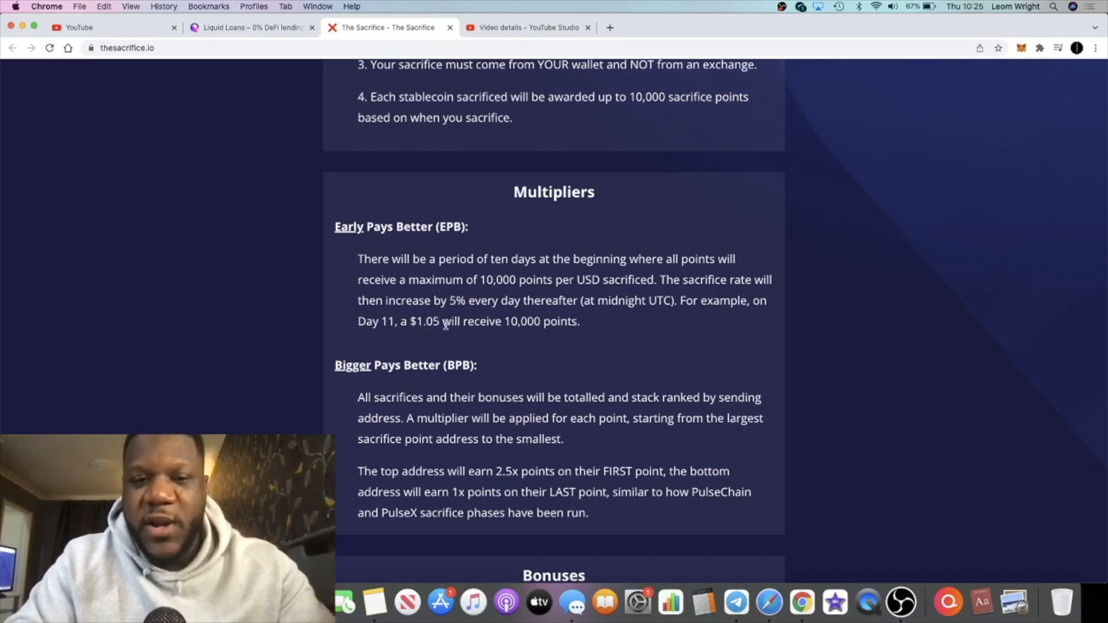
mouse_move(476, 334)
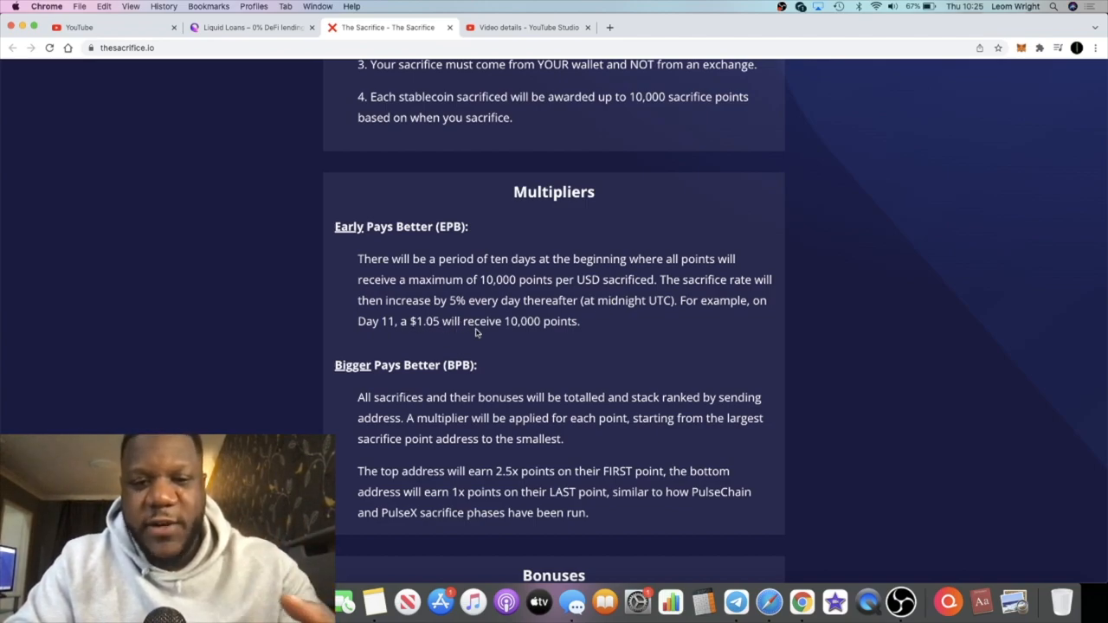
scroll(down, 3)
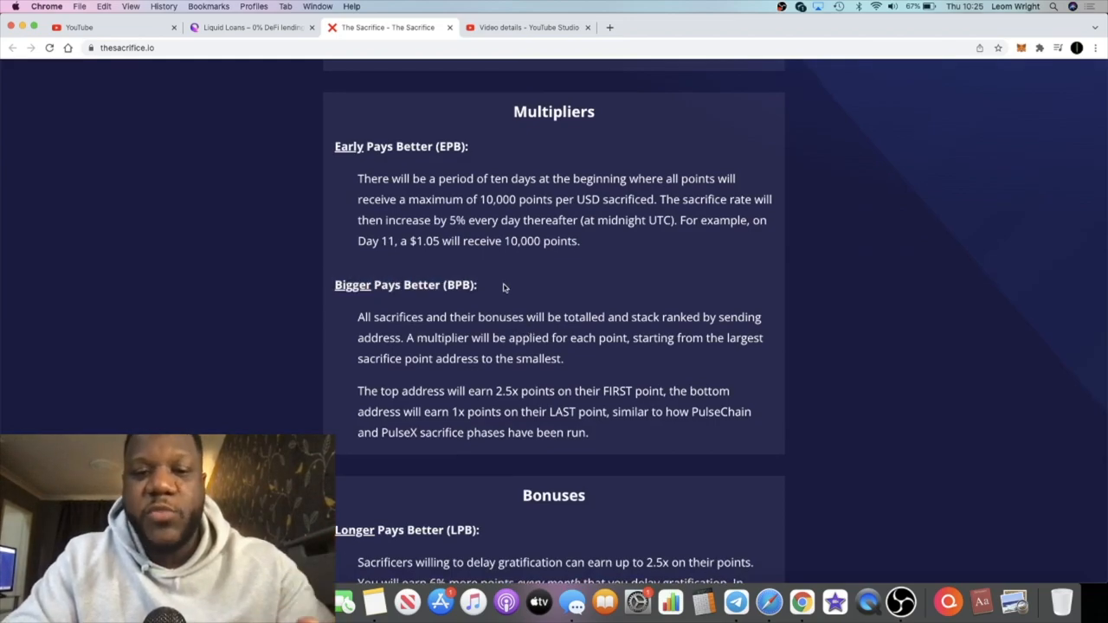
scroll(down, 3)
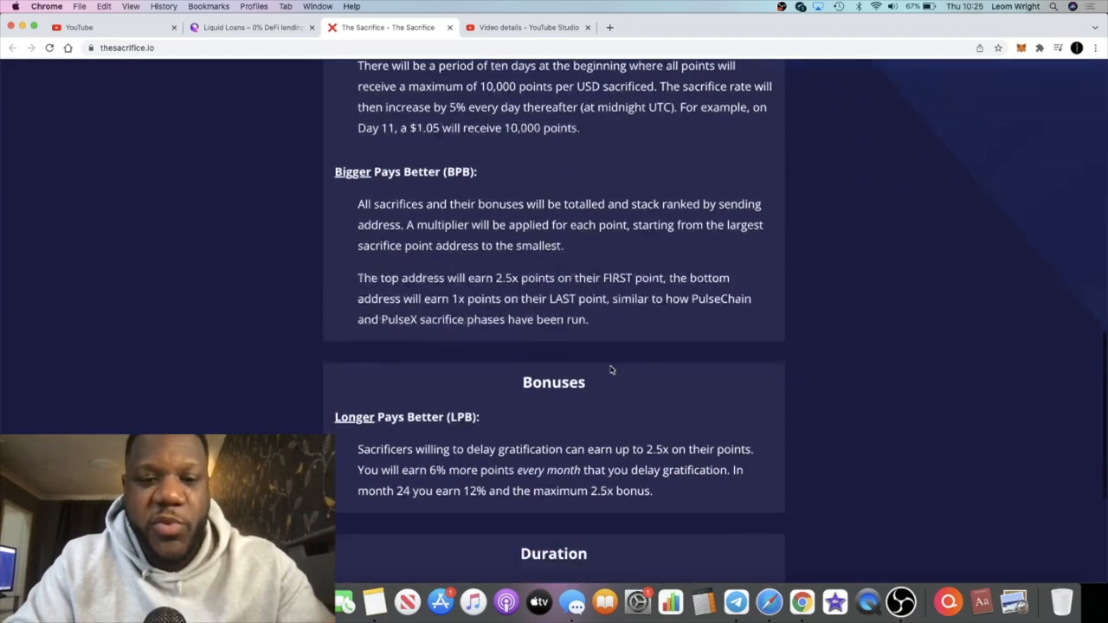
Step: Reach the Duration section with its 30-day limit and the closing Important Disclaimer
scroll(down, 3)
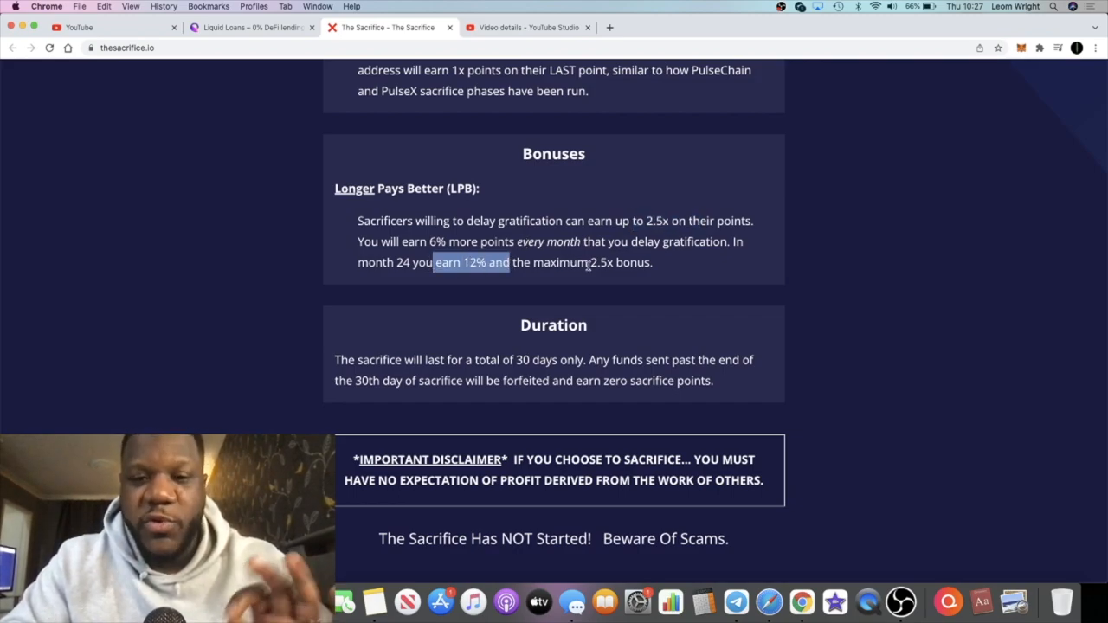
scroll(down, 3)
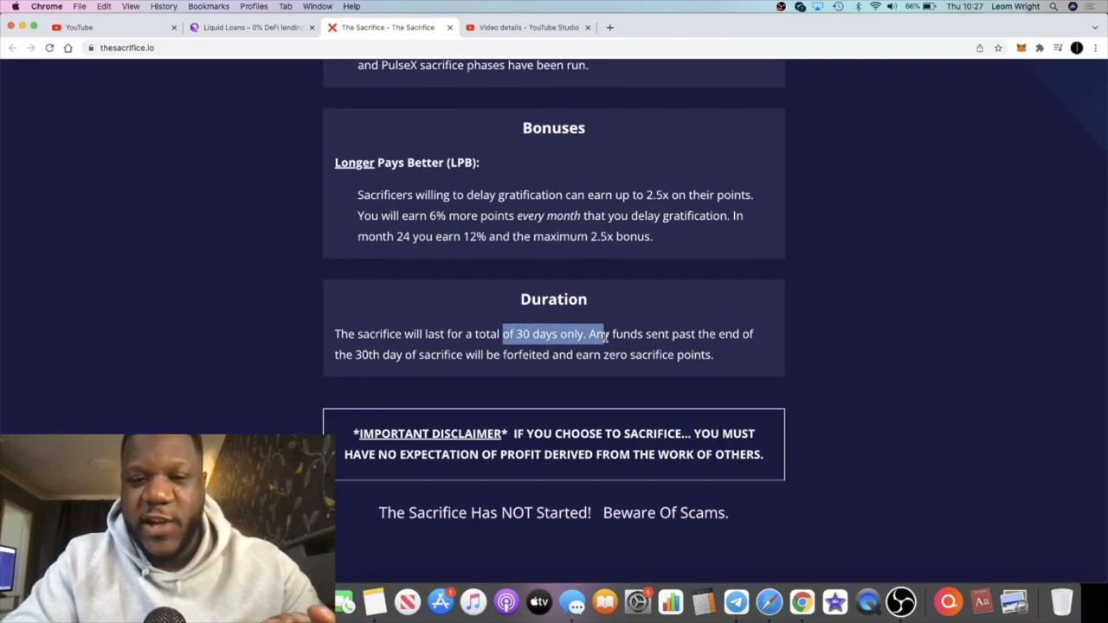
click(523, 333)
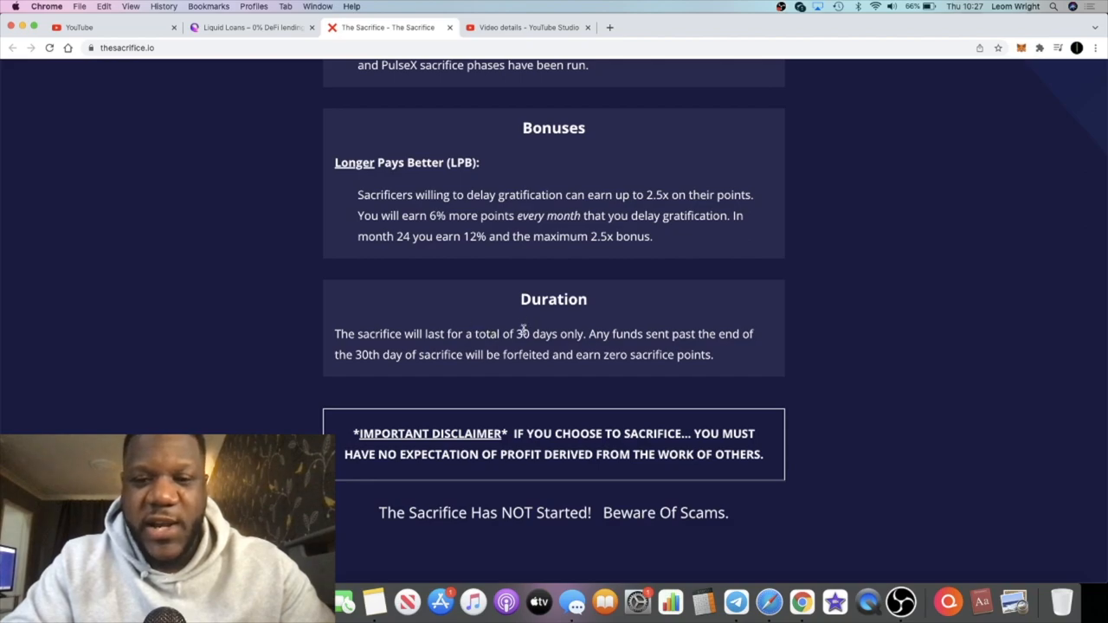
mouse_move(436, 356)
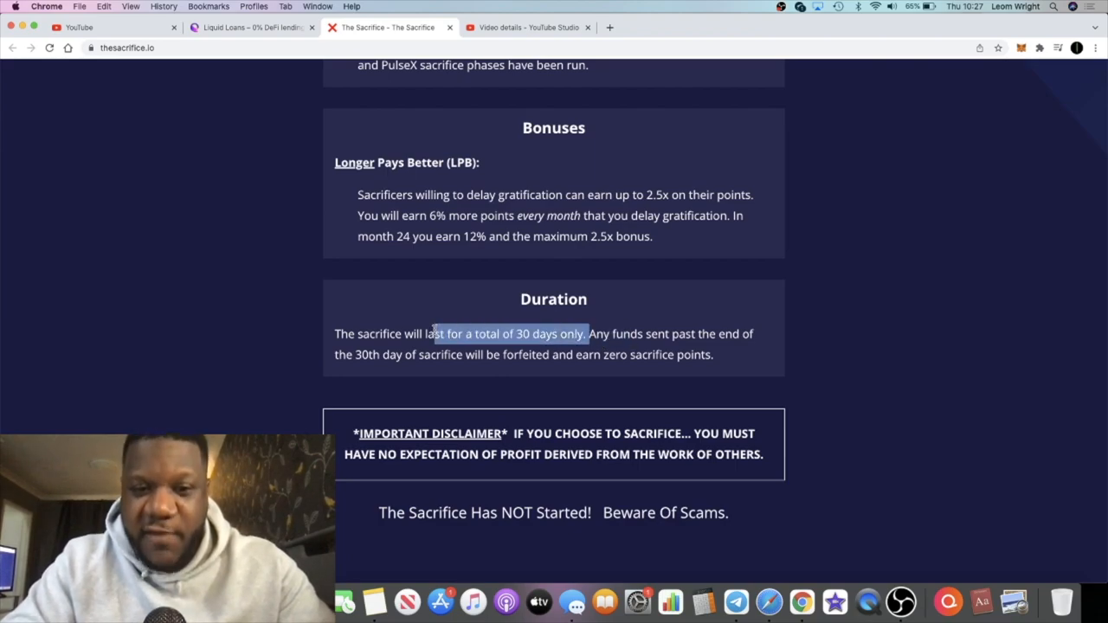
click(523, 333)
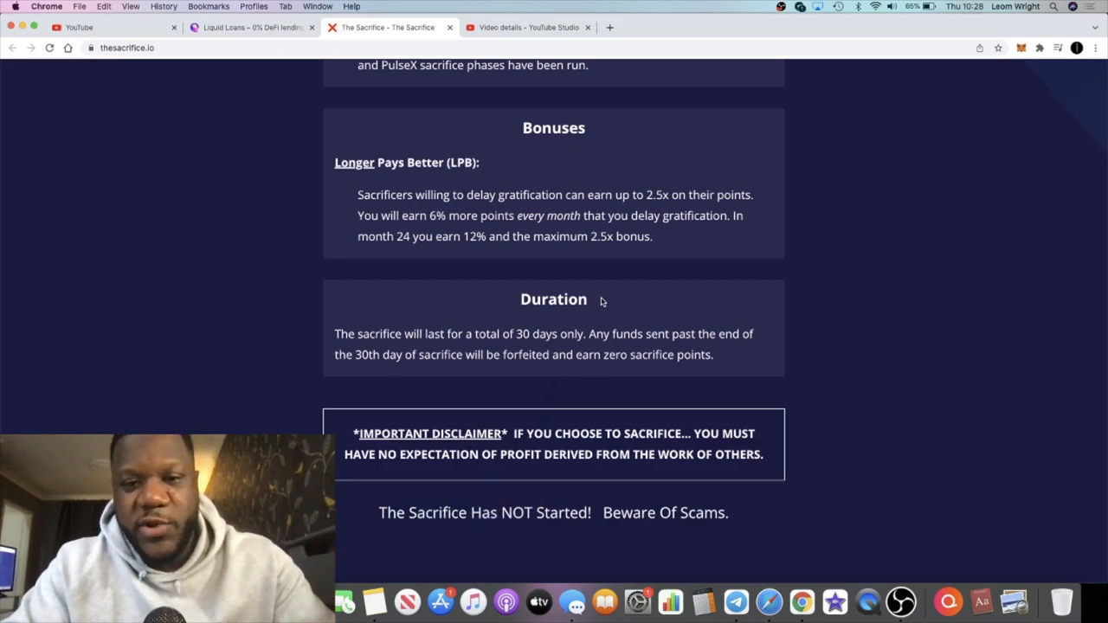
mouse_move(588, 344)
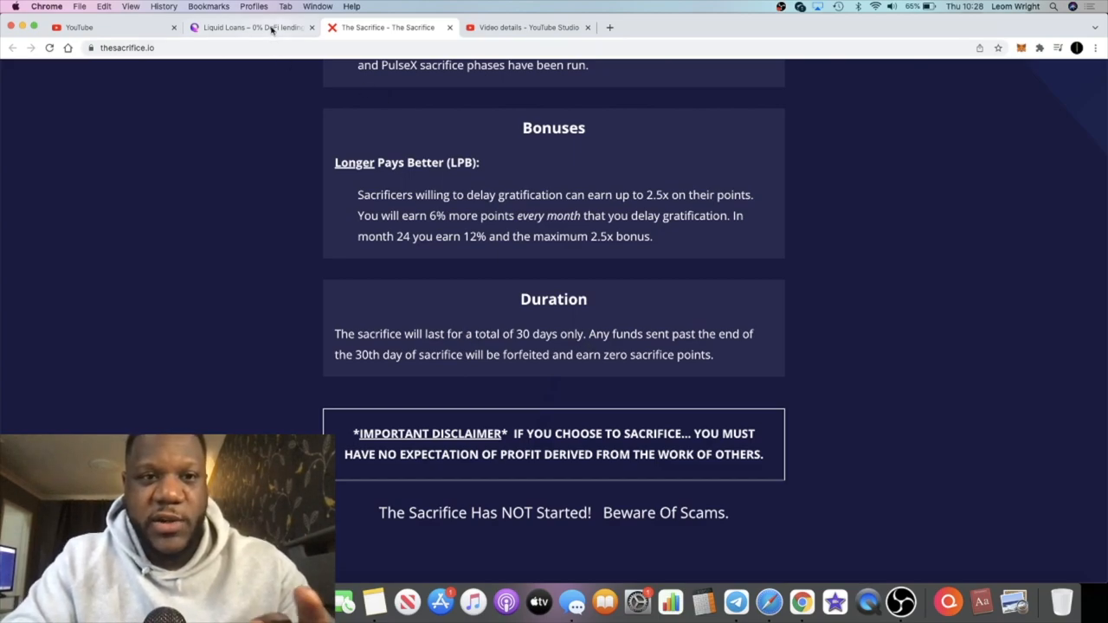
Step: Back on the Liquid Loans referral page, read Steps 1–4 and the Referrer/Referee/Self-Referrer rules down to Examples
click(251, 28)
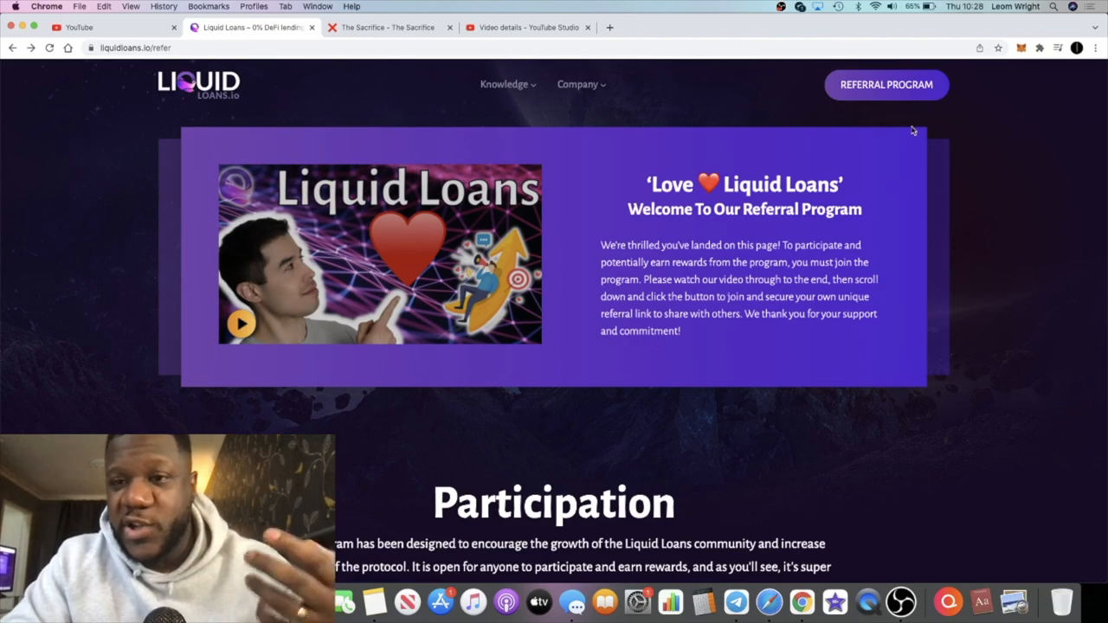
scroll(down, 3)
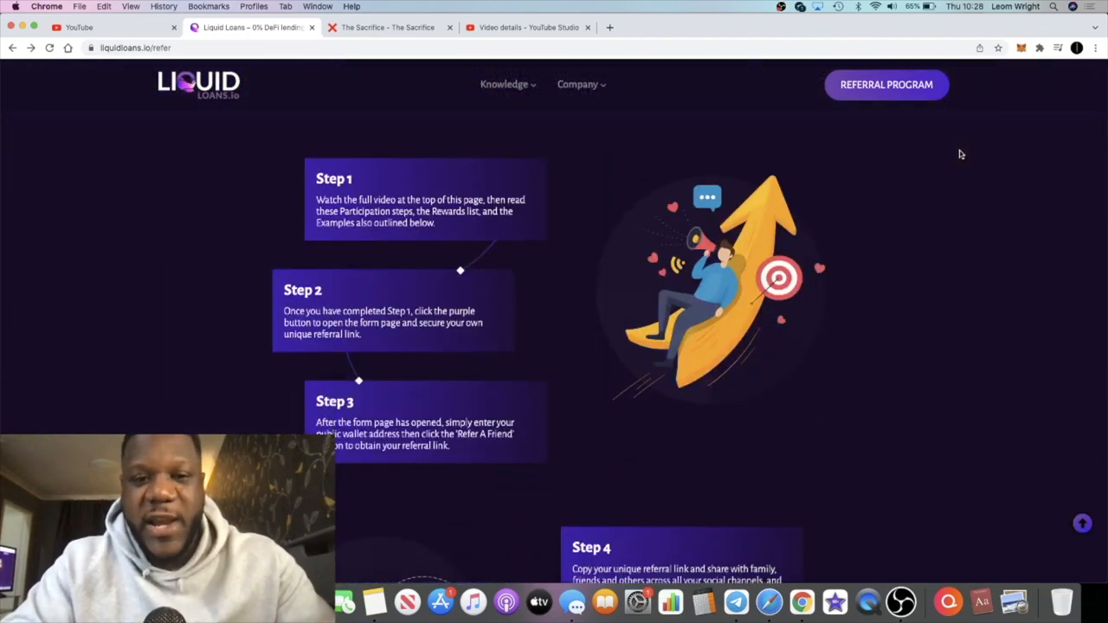
scroll(down, 3)
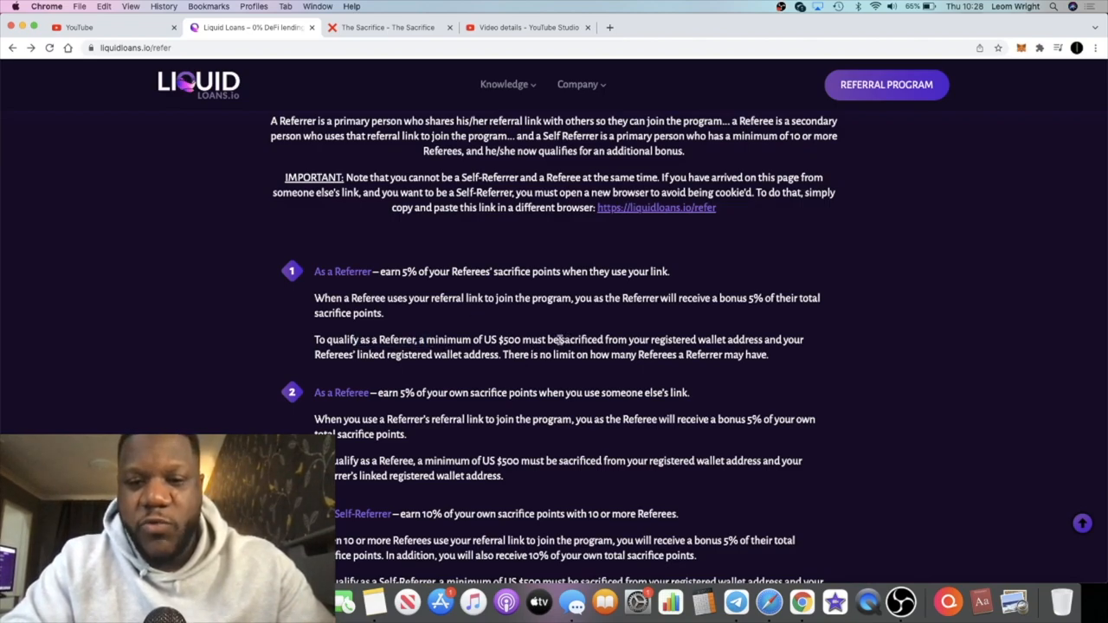
scroll(down, 3)
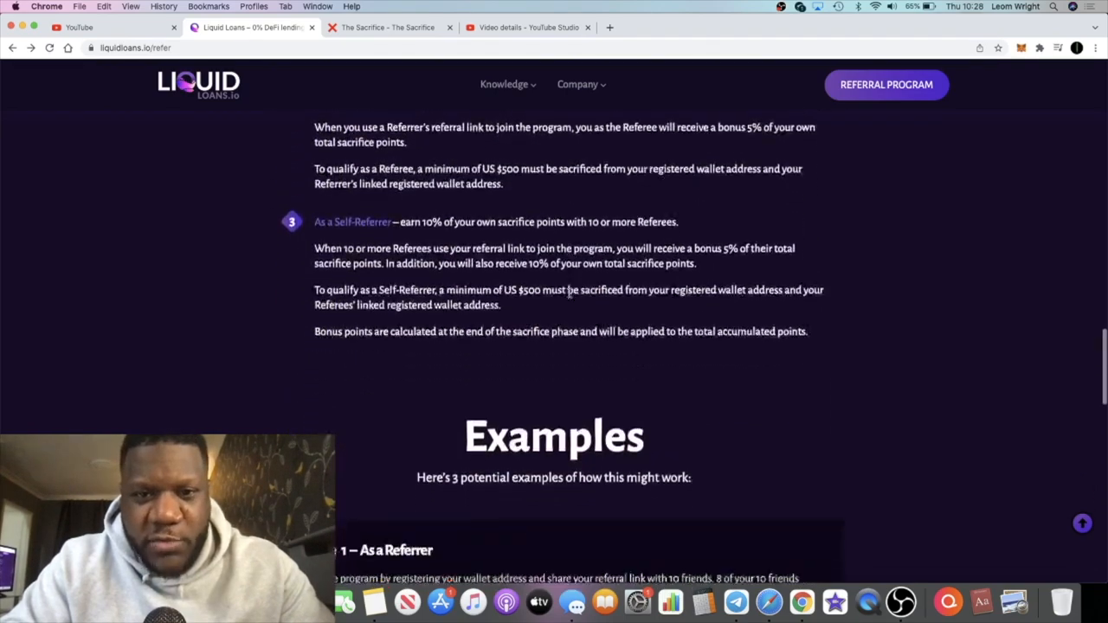
scroll(down, 3)
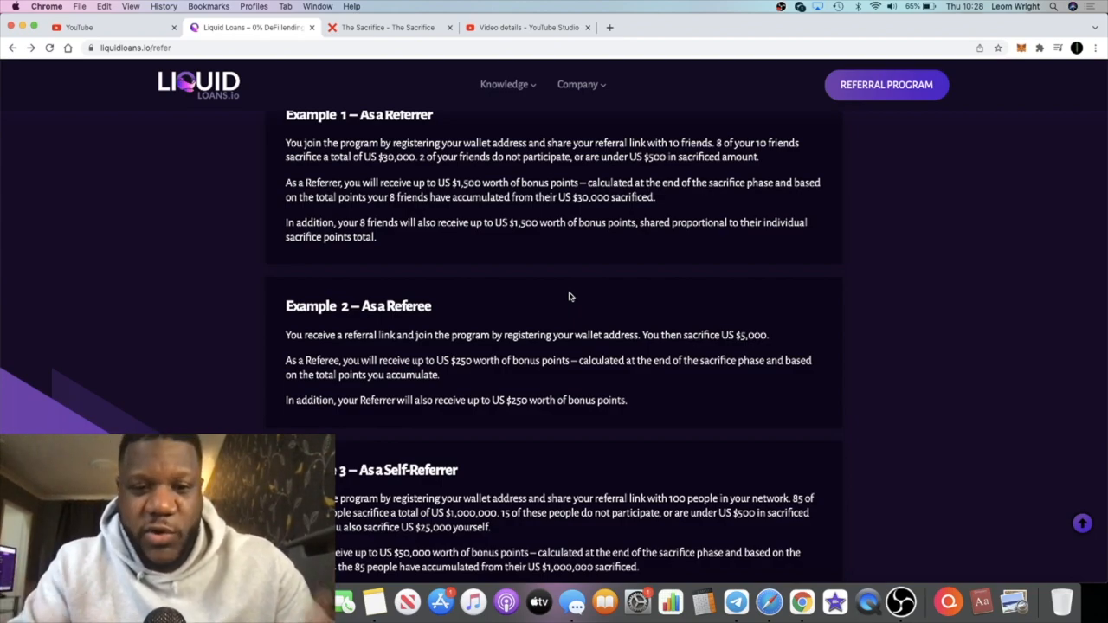
Step: Read Examples 1–3, ending on the Self-Referrer line about 100 people sacrificing $1,000,000
scroll(down, 3)
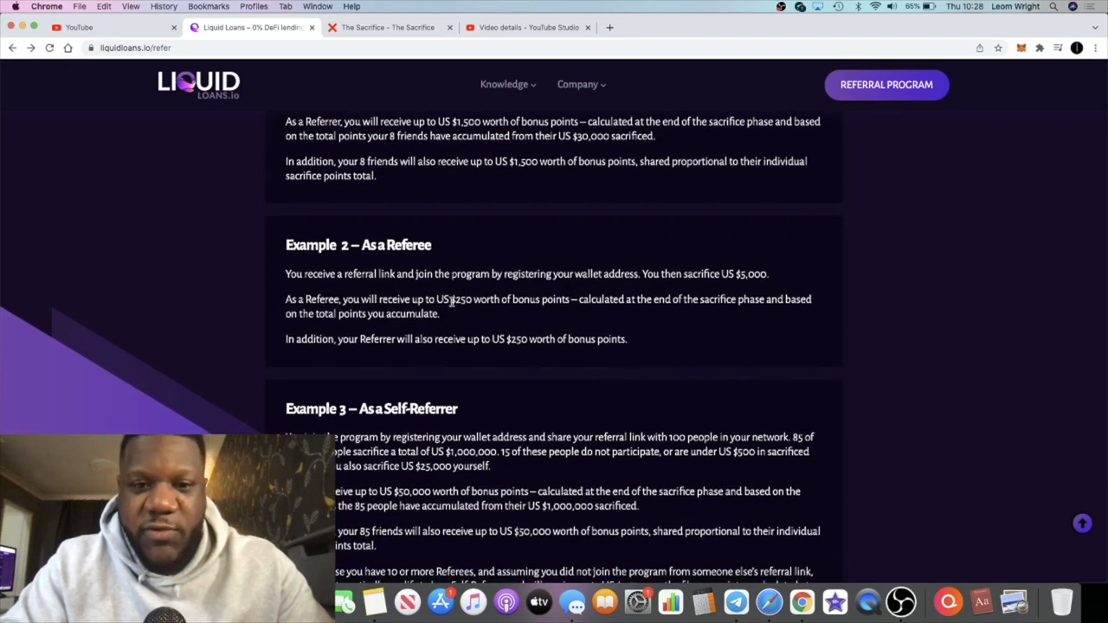
mouse_move(827, 70)
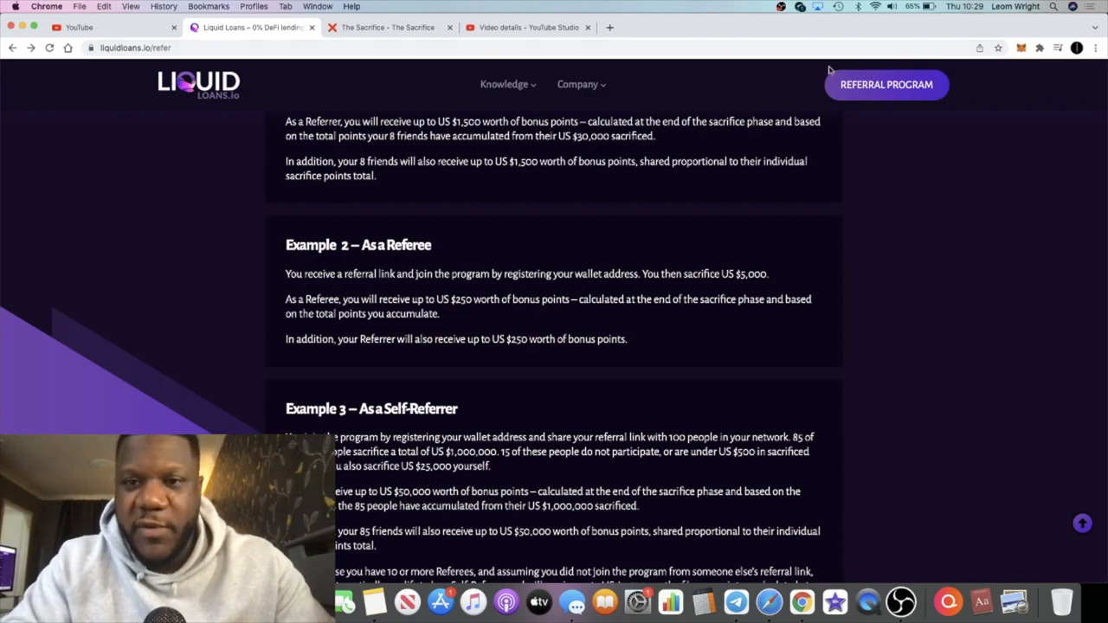
mouse_move(464, 343)
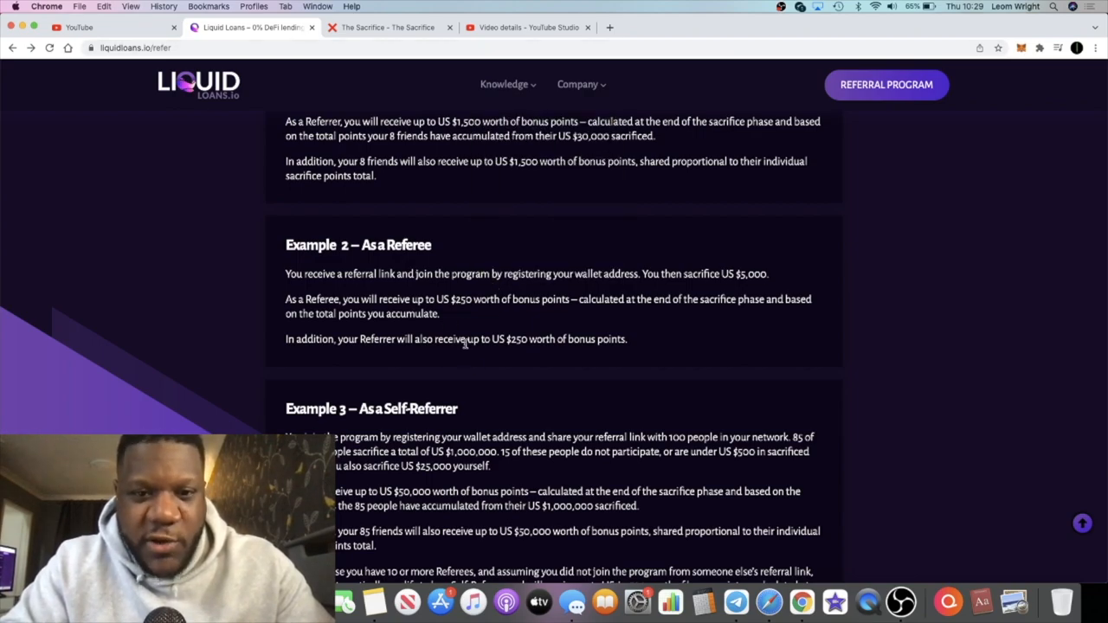
scroll(down, 3)
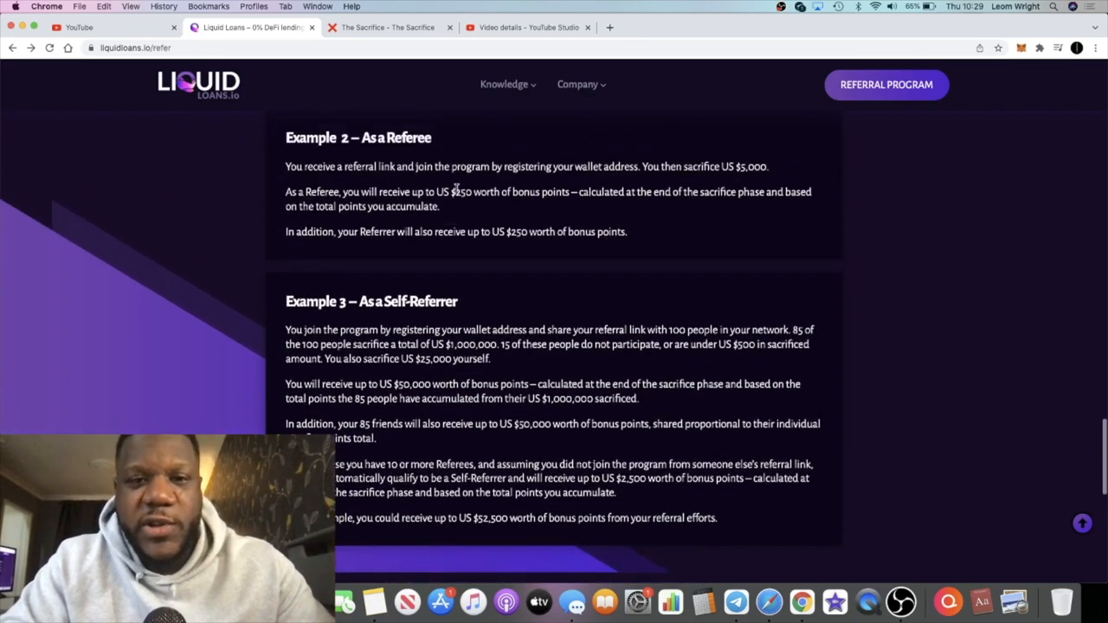
mouse_move(578, 234)
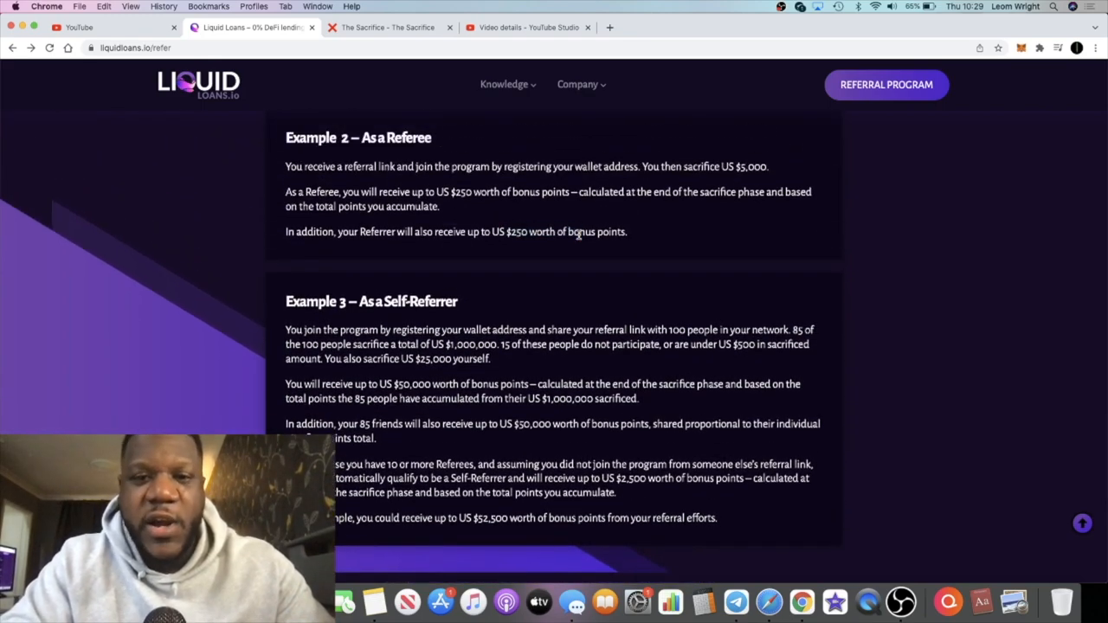
scroll(down, 3)
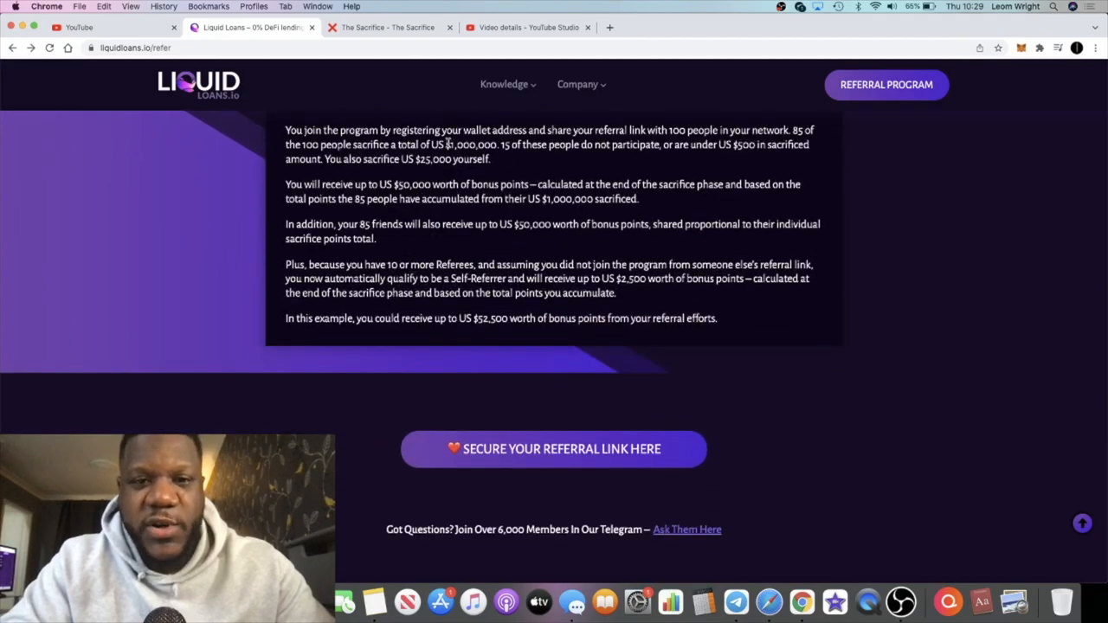
scroll(up, 3)
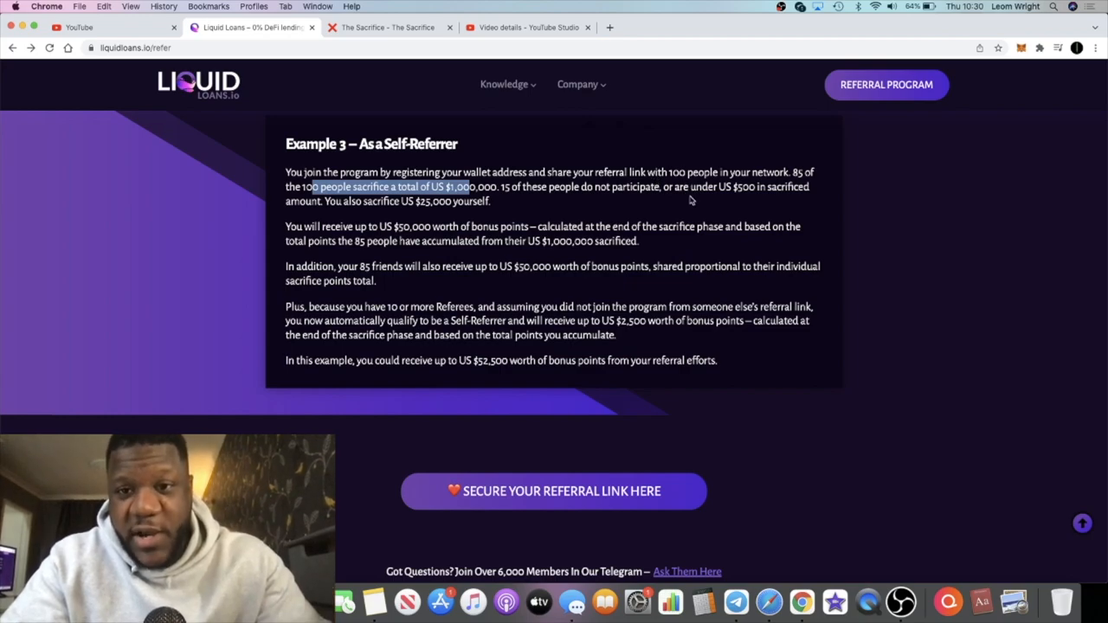
mouse_move(646, 215)
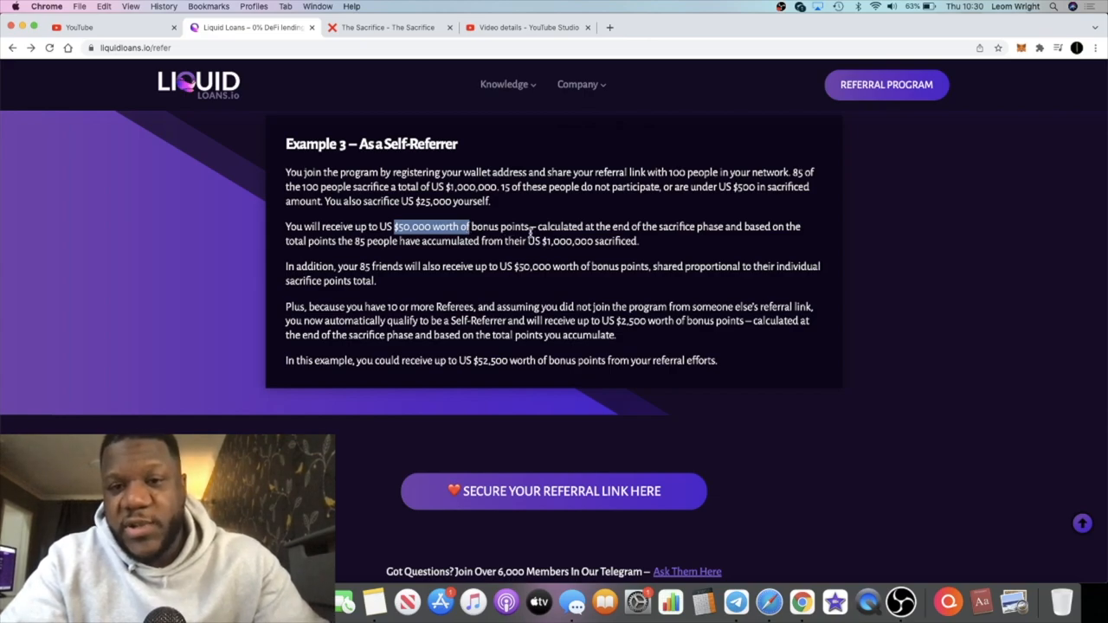
mouse_move(540, 233)
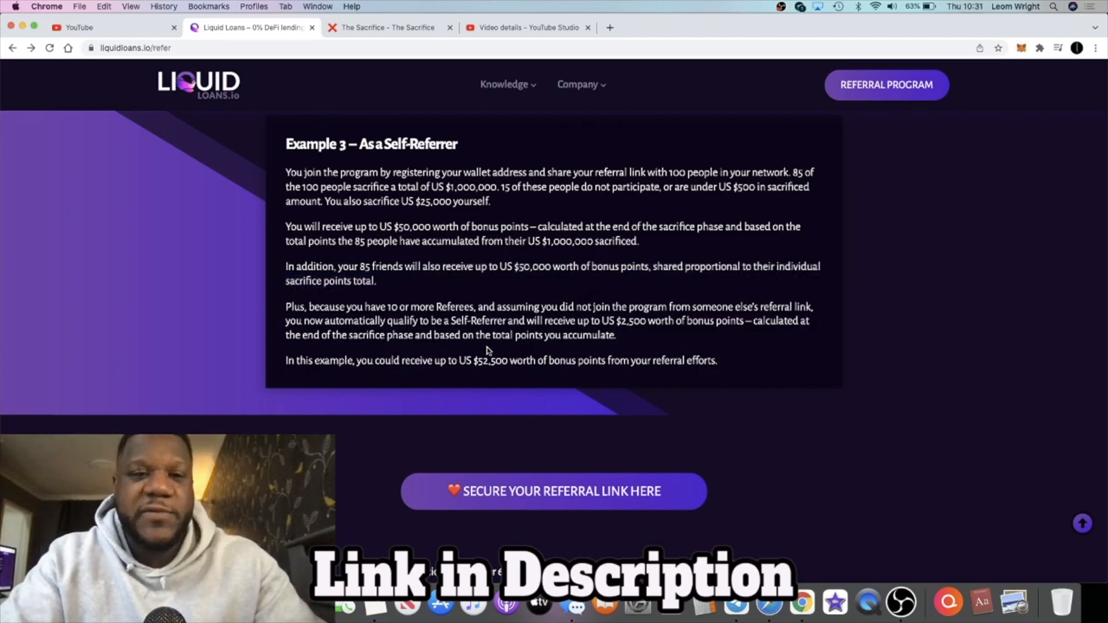
Step: Return to the top of the referral page and play its welcome video
scroll(up, 3)
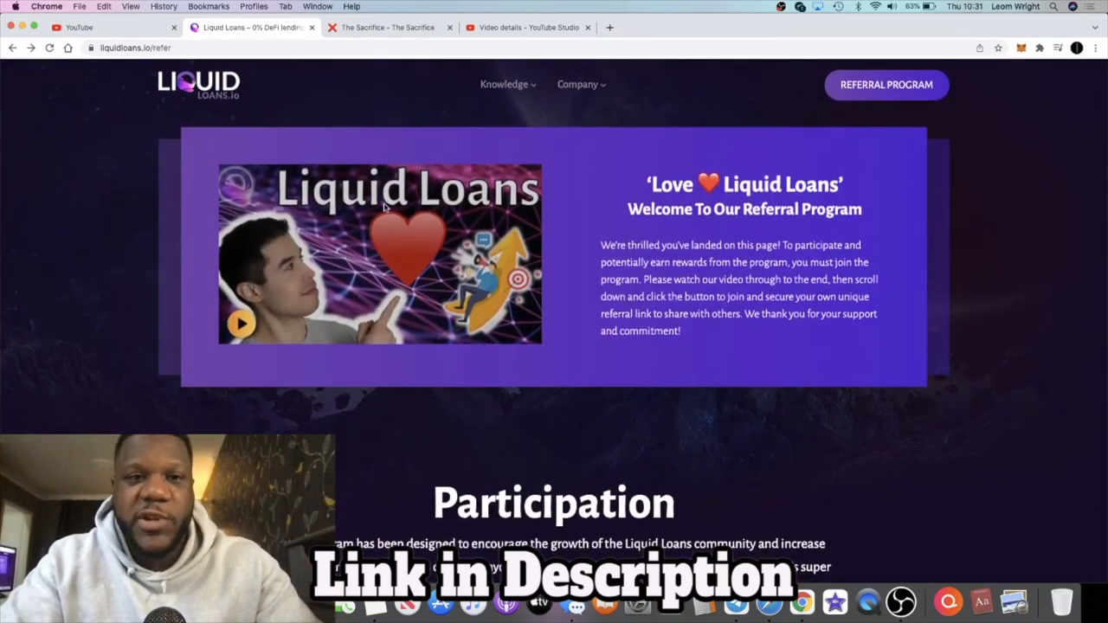
click(526, 28)
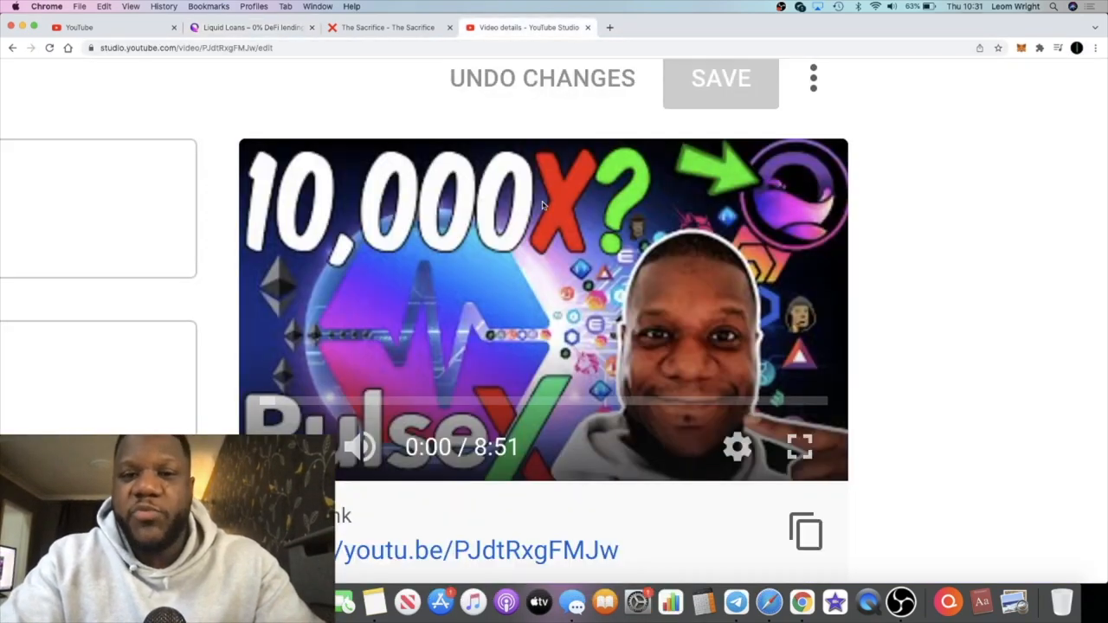
click(251, 28)
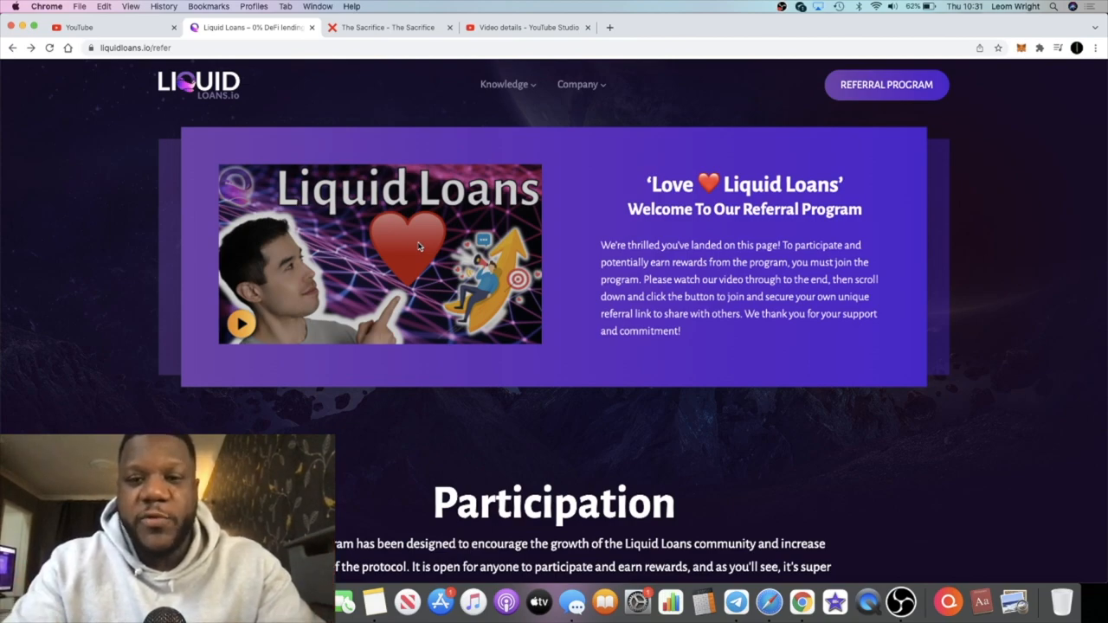
mouse_move(216, 280)
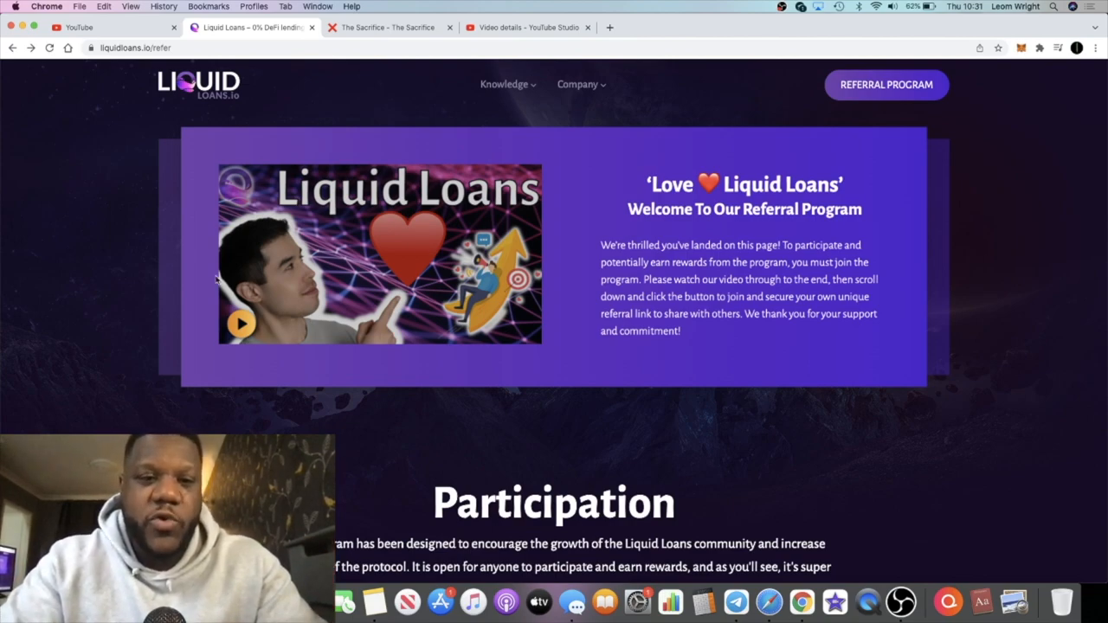
click(241, 323)
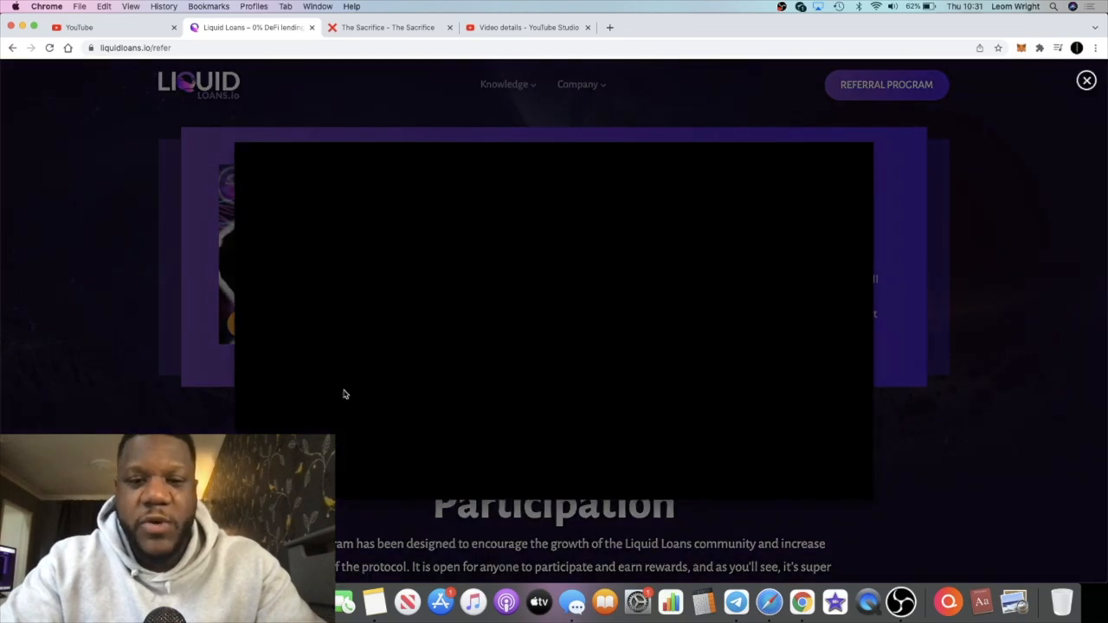